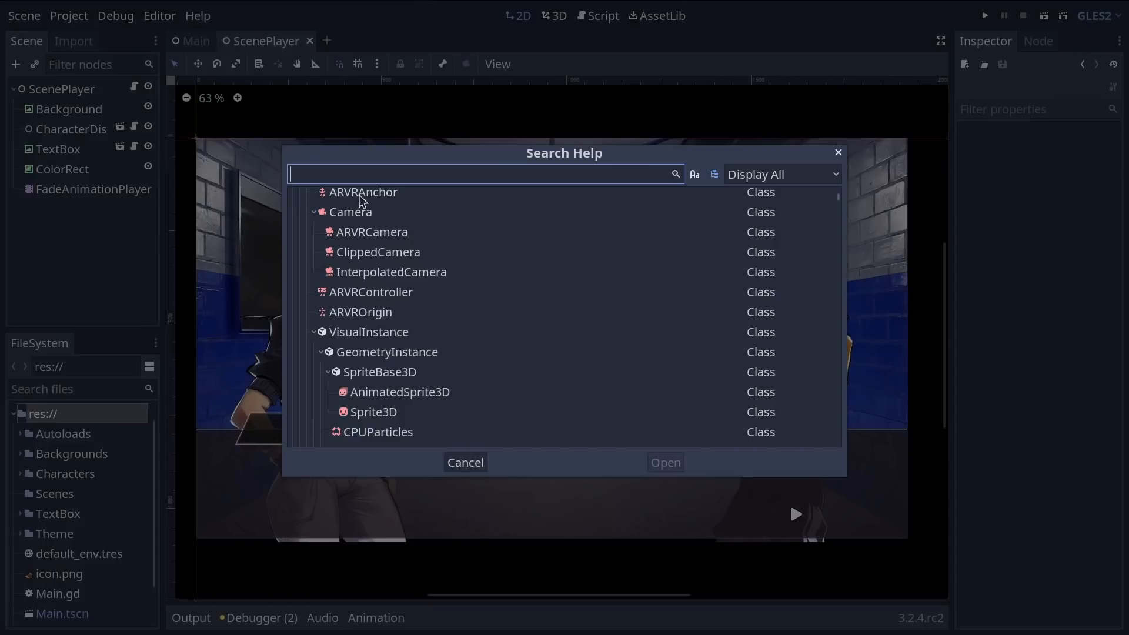
Search help for 'KinematicBody' and open the KinematicBody2D class reference
scroll(down, 3)
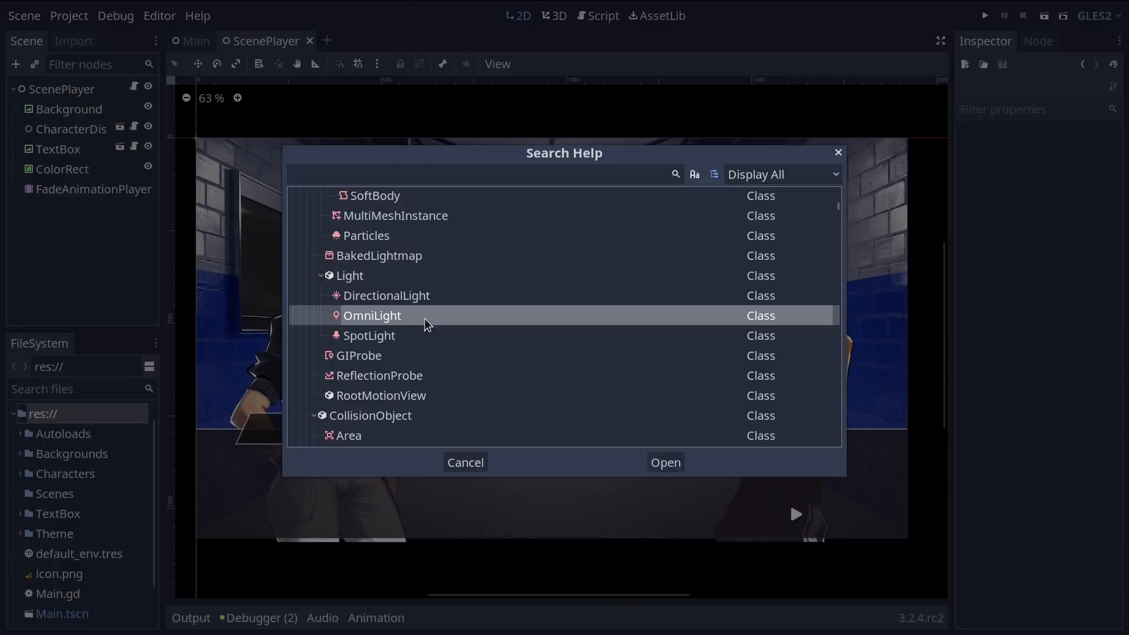
click(664, 462)
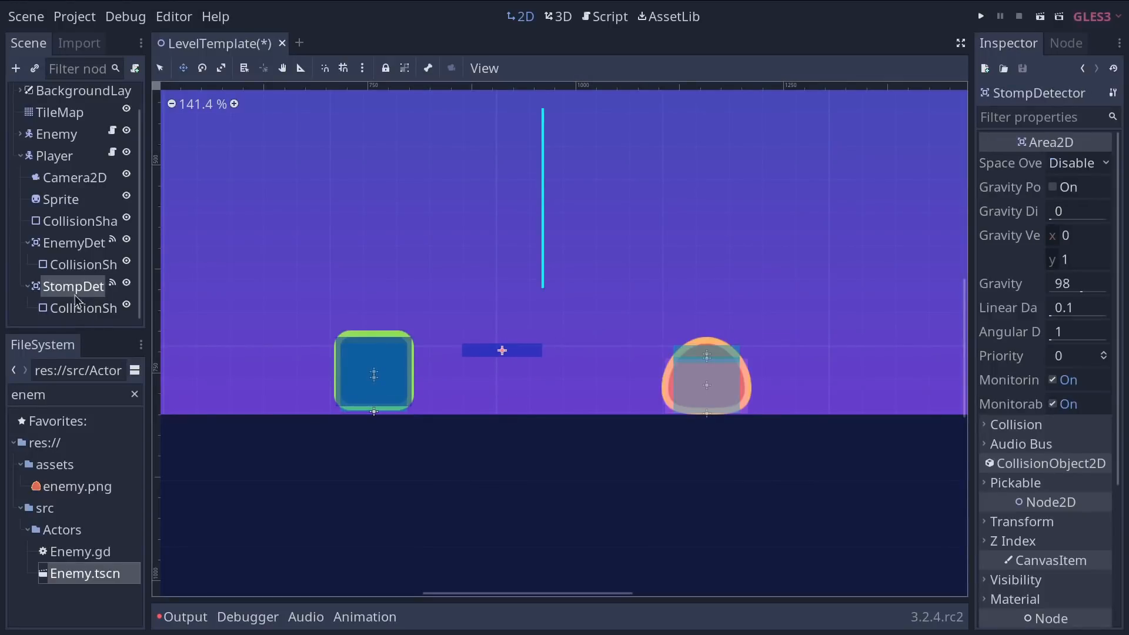
click(74, 243)
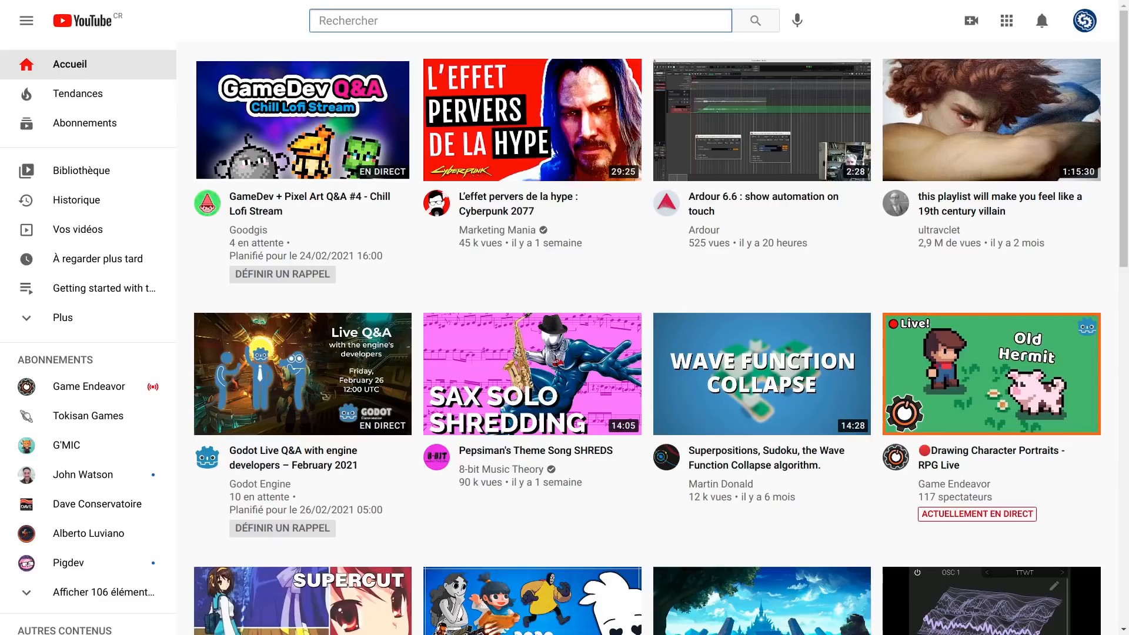
text(godot tutorial)
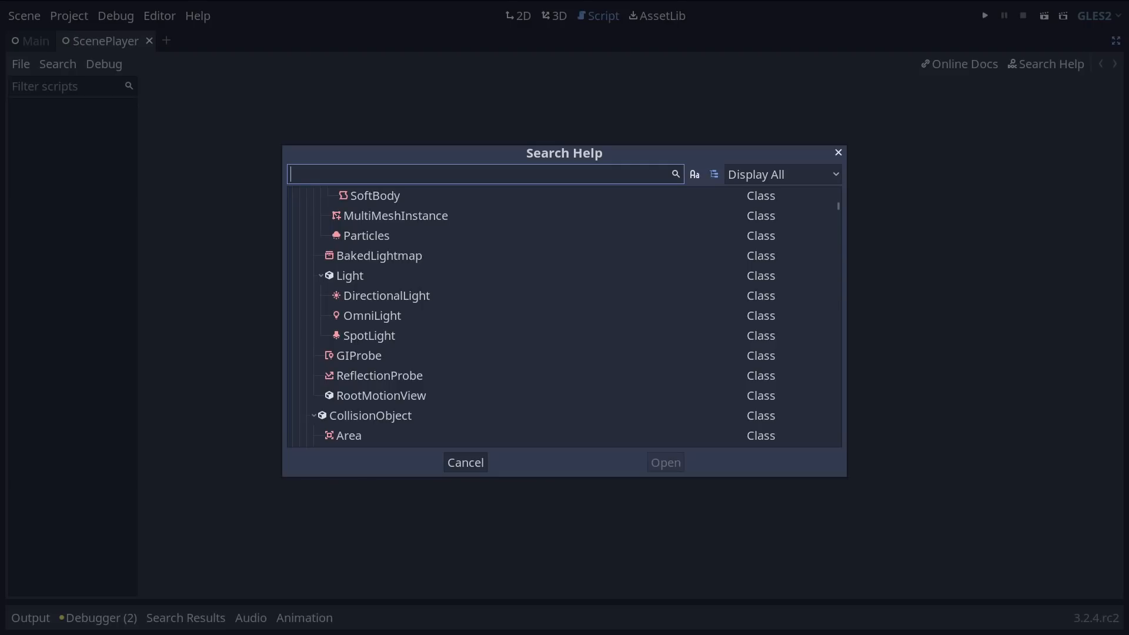
text(KinematicBody)
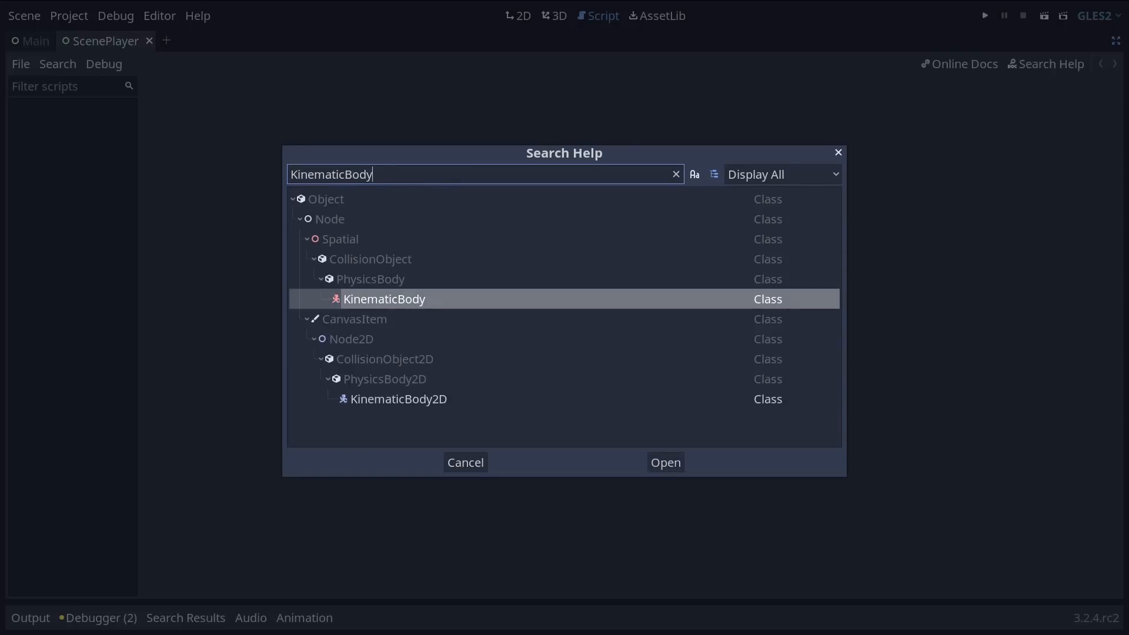
click(664, 462)
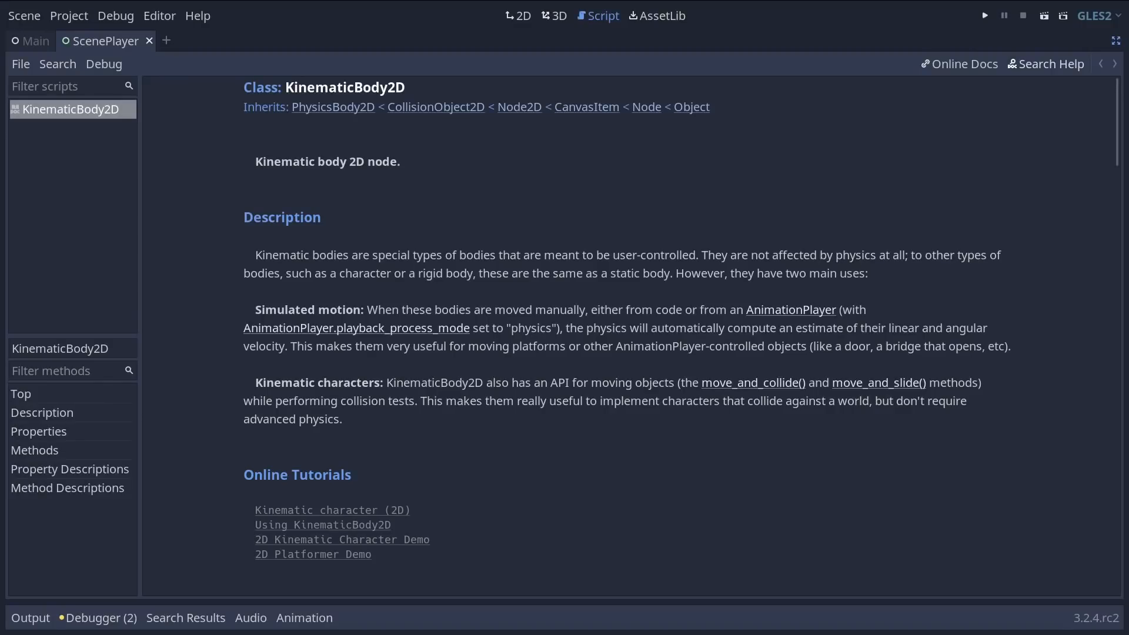
scroll(down, 3)
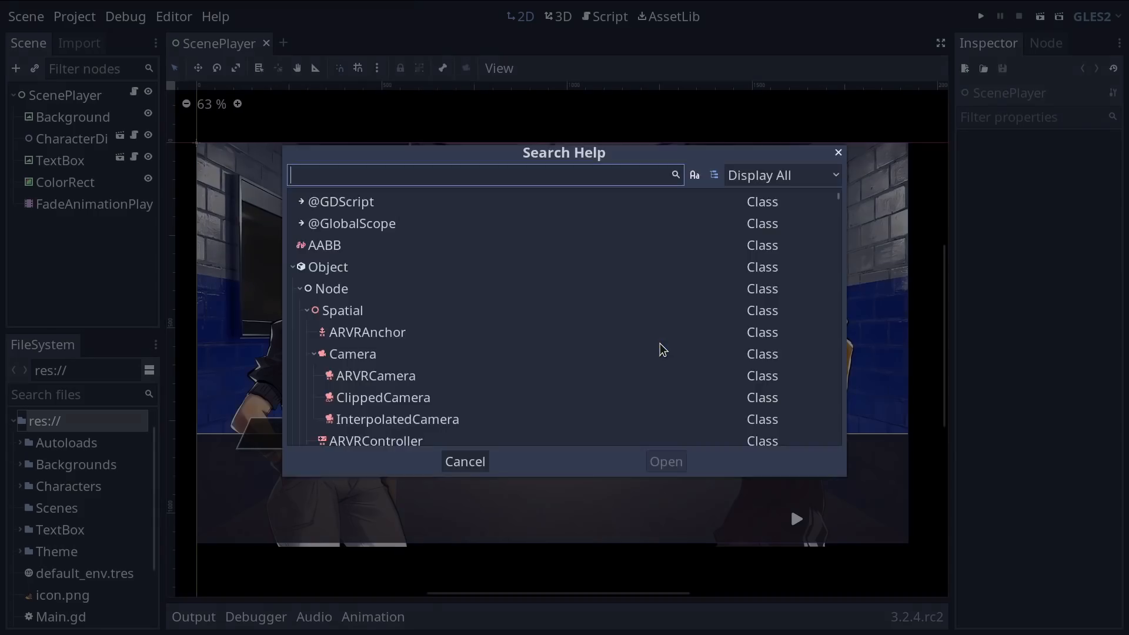
mouse_move(921, 465)
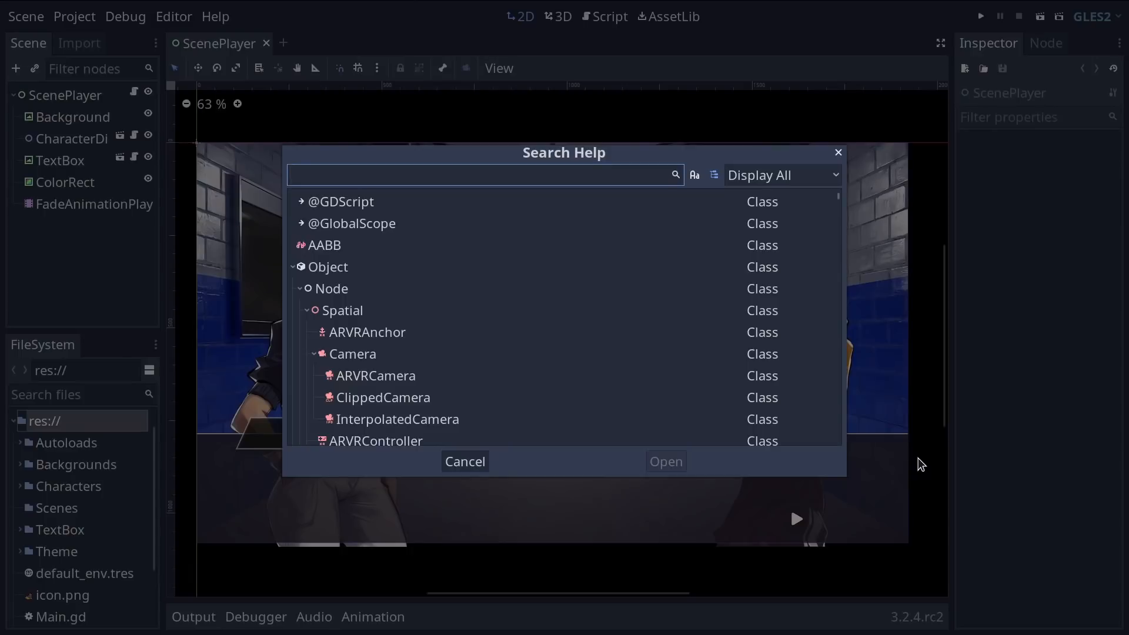
scroll(down, 3)
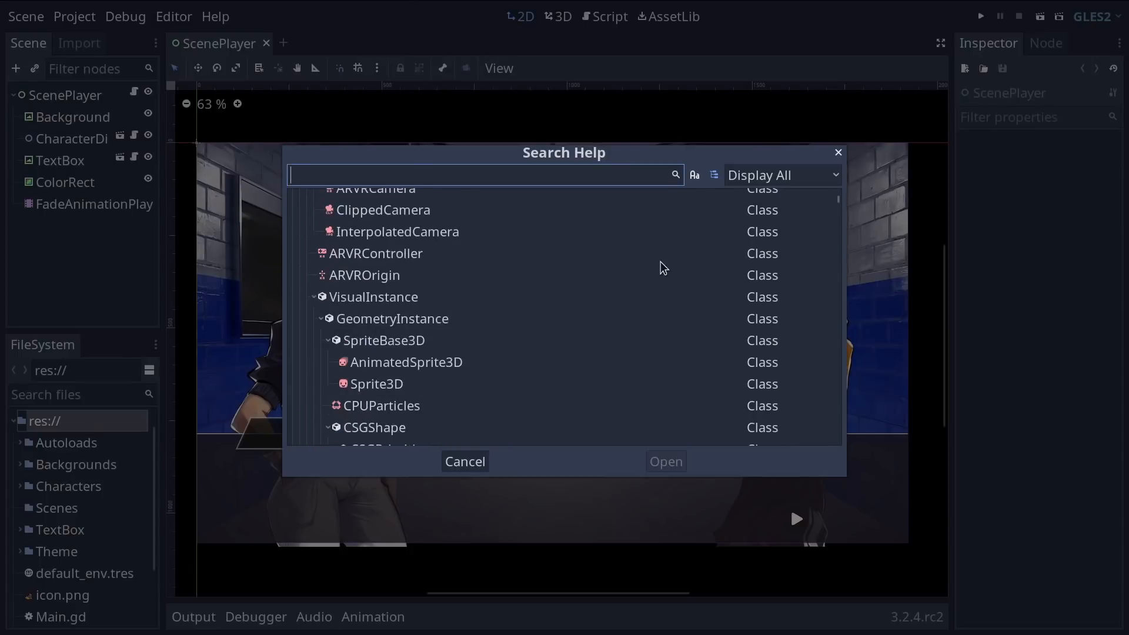
scroll(down, 3)
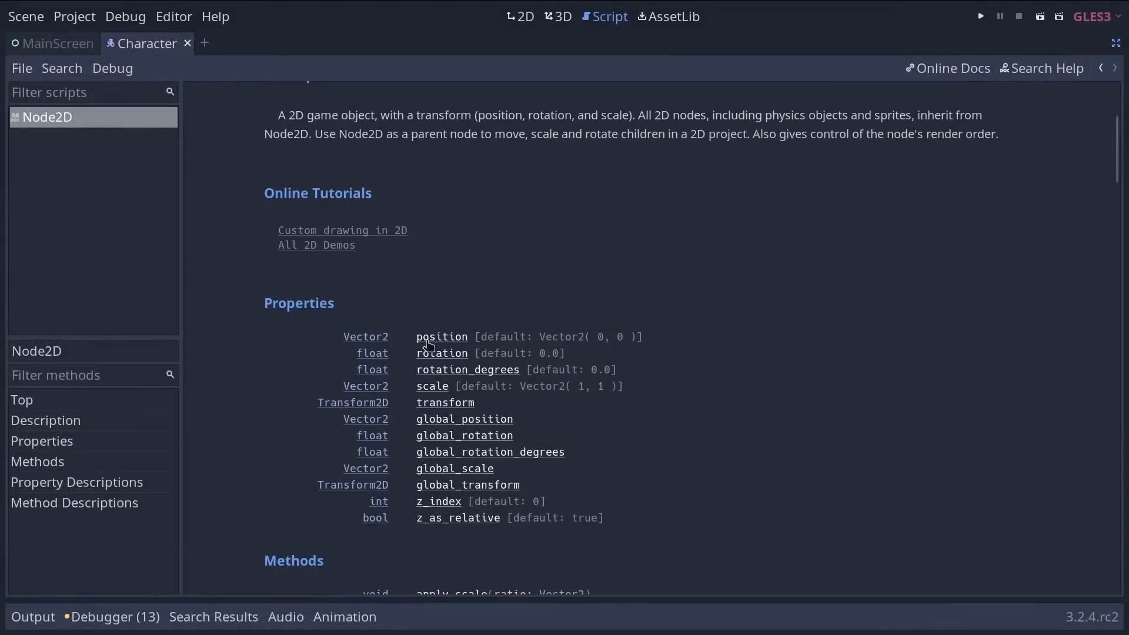
scroll(down, 3)
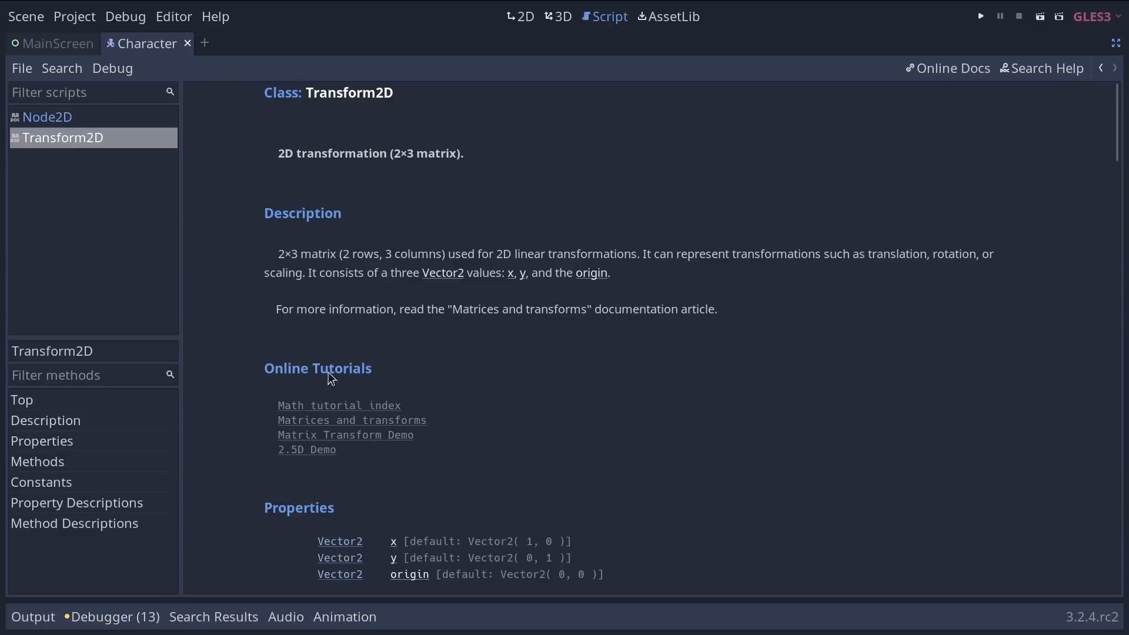
right_click(63, 138)
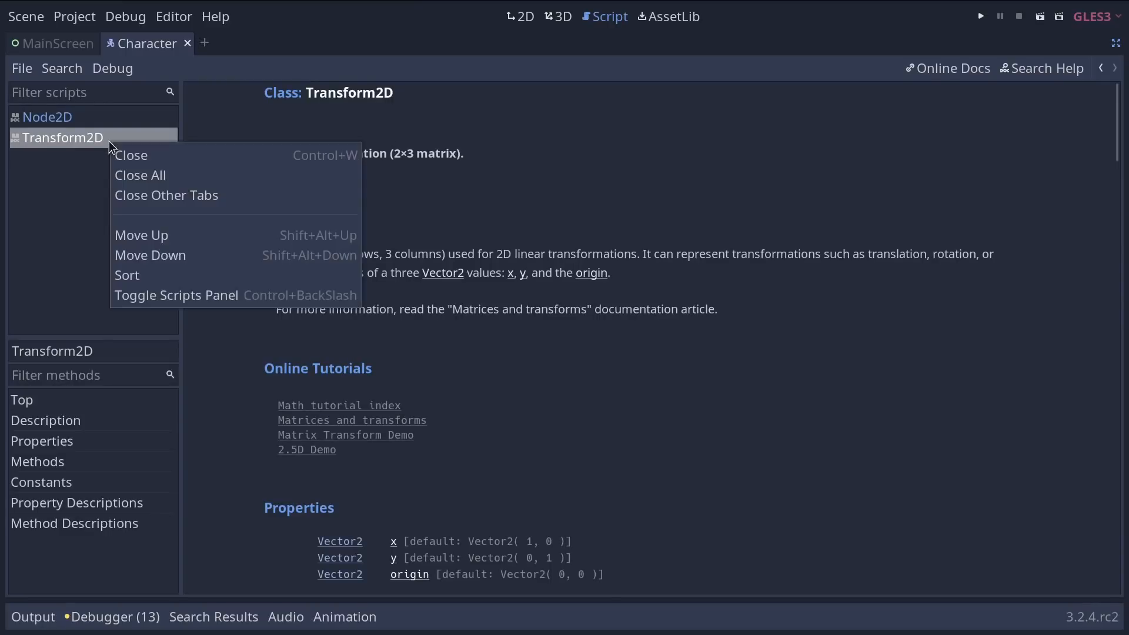
click(131, 155)
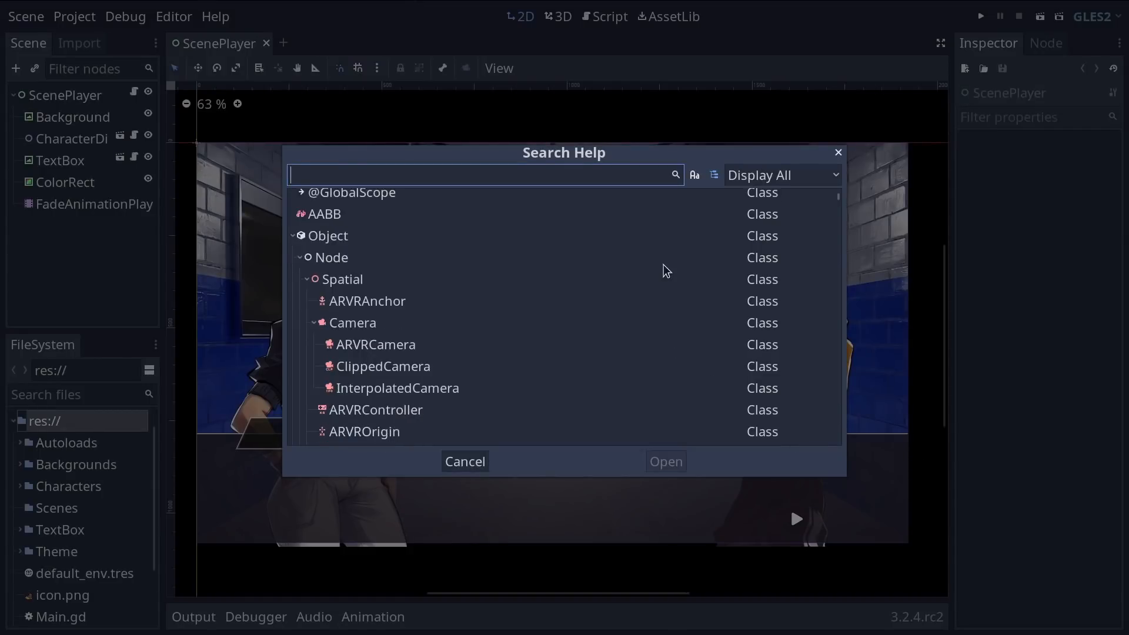
Search help for 'get_', then Node2D, and open the Node2D class reference
scroll(down, 3)
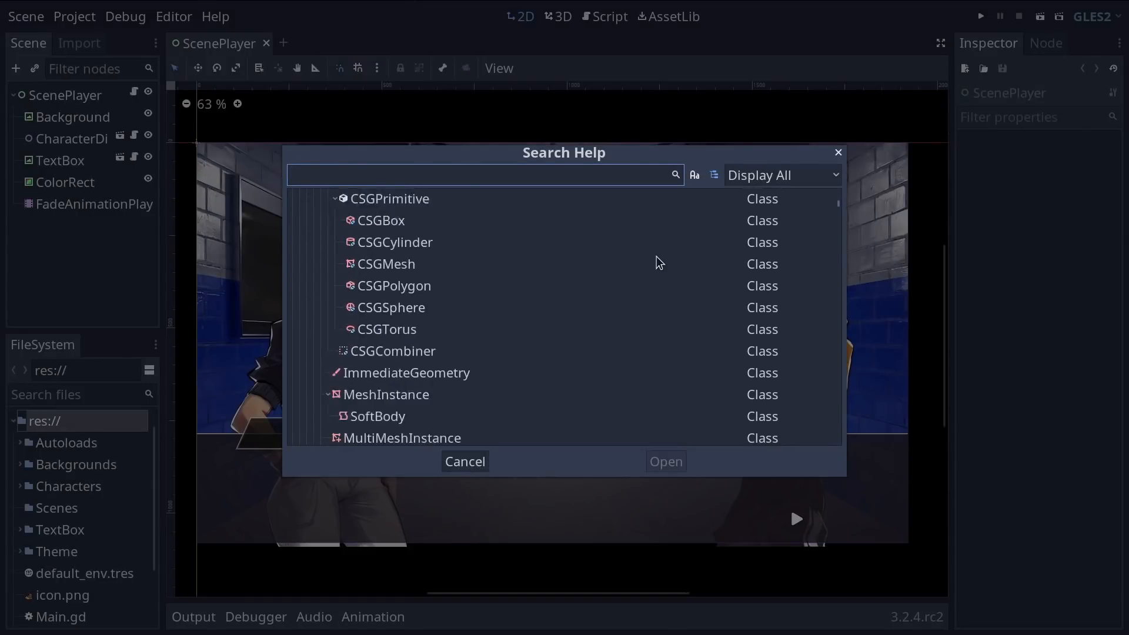
scroll(down, 3)
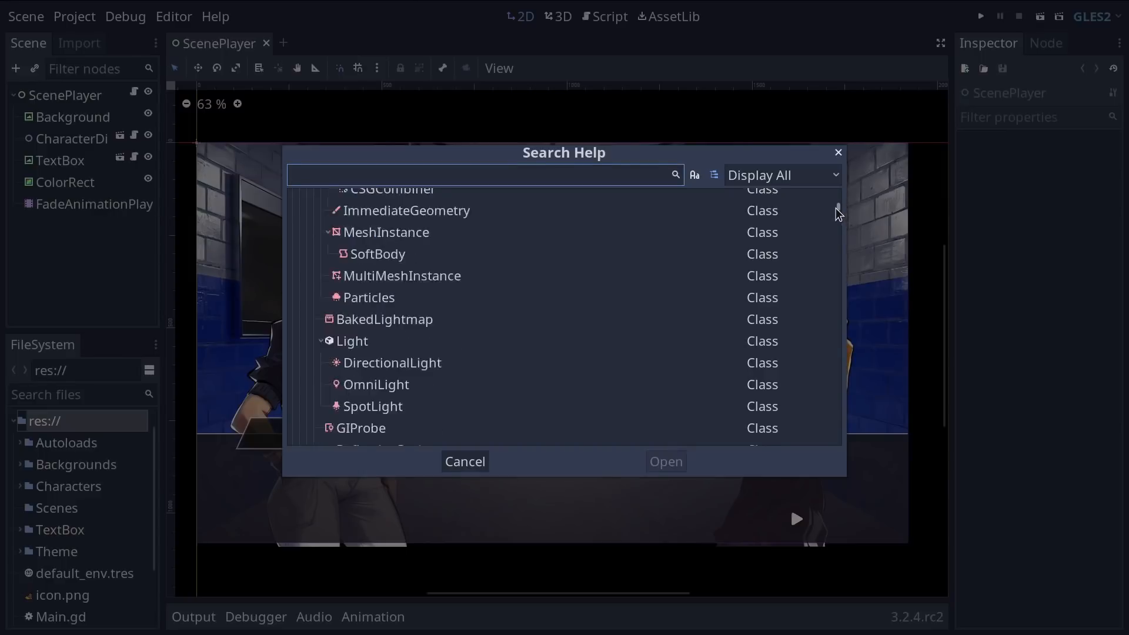
scroll(down, 3)
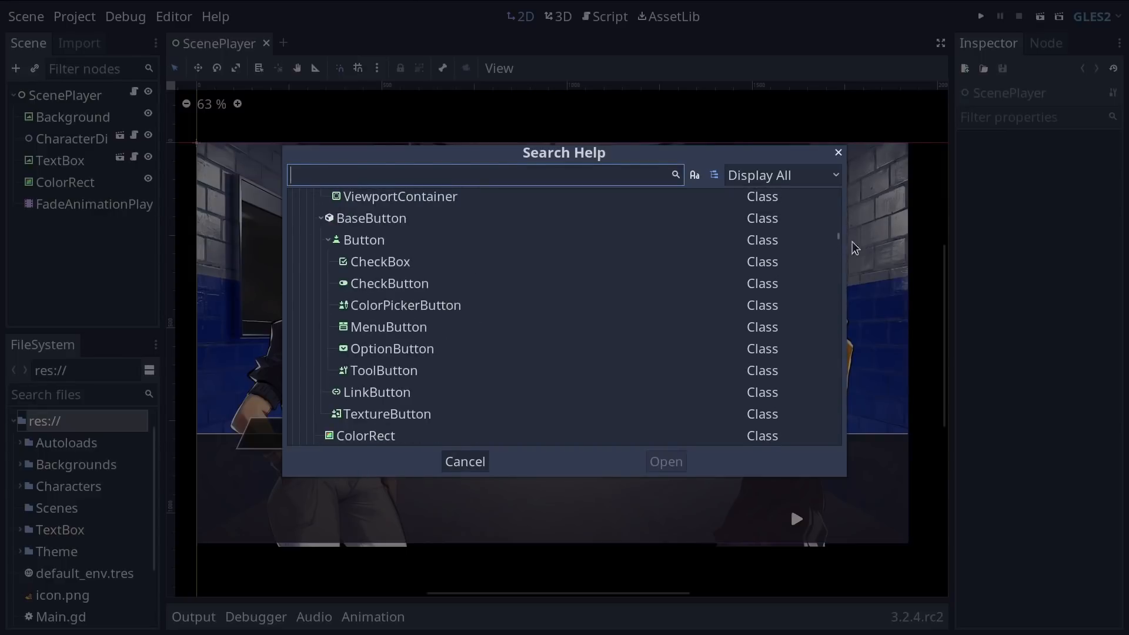
text(get_)
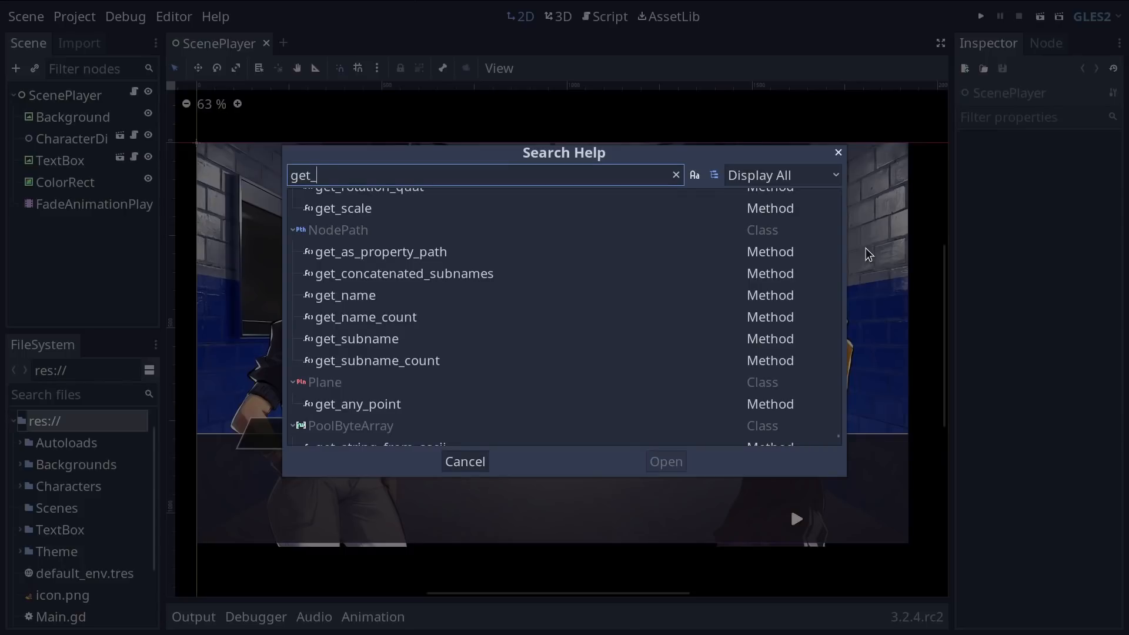
text(Node2D)
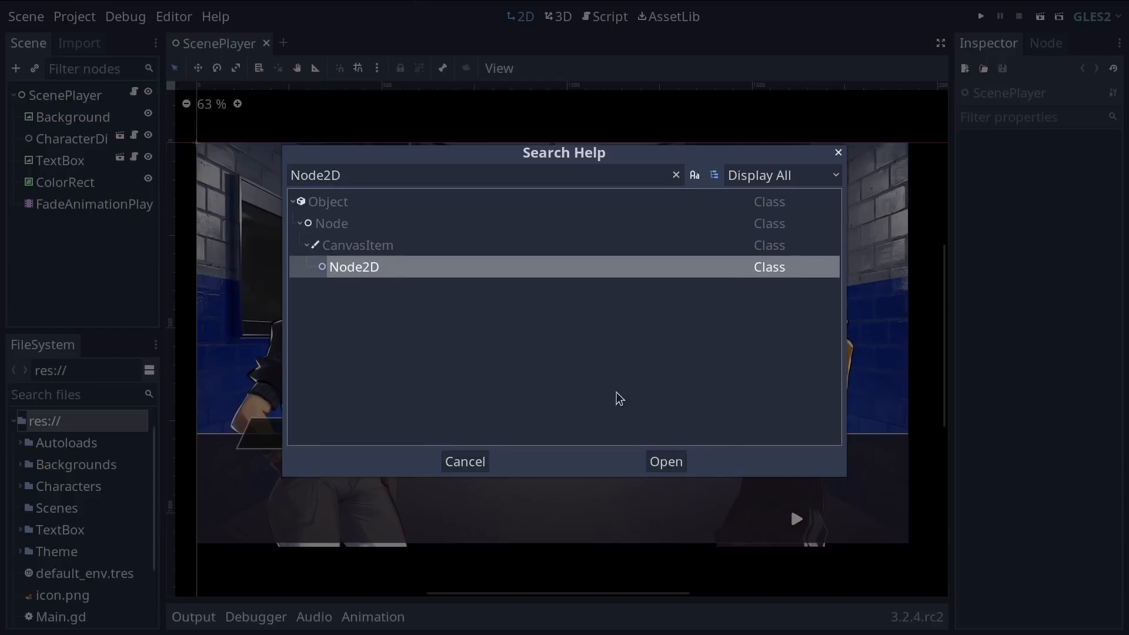
mouse_move(434, 254)
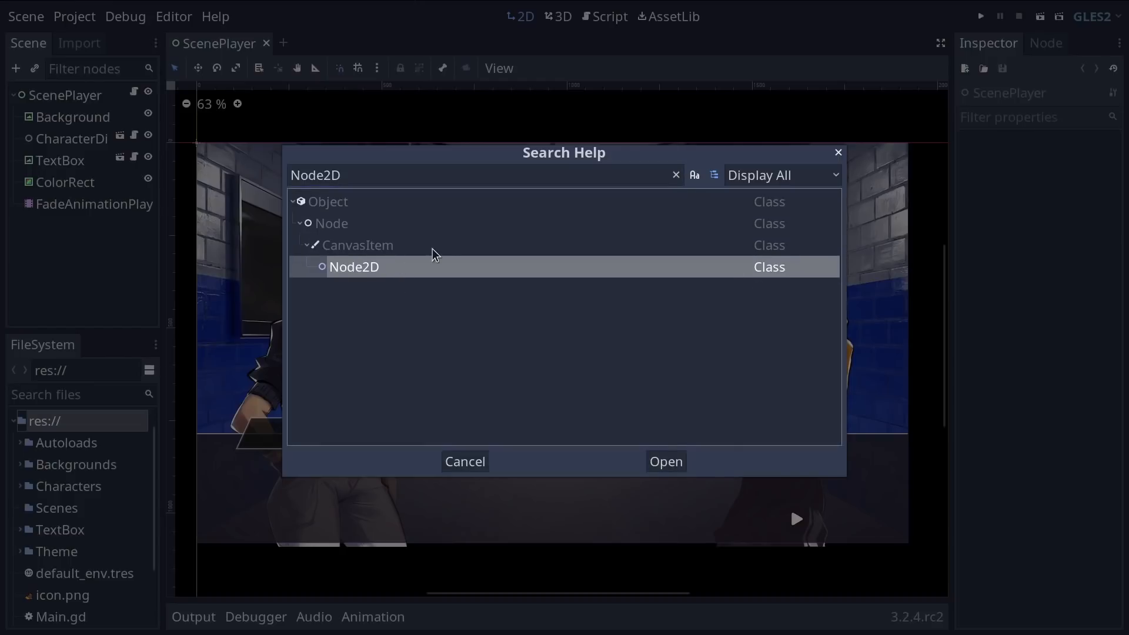
click(332, 223)
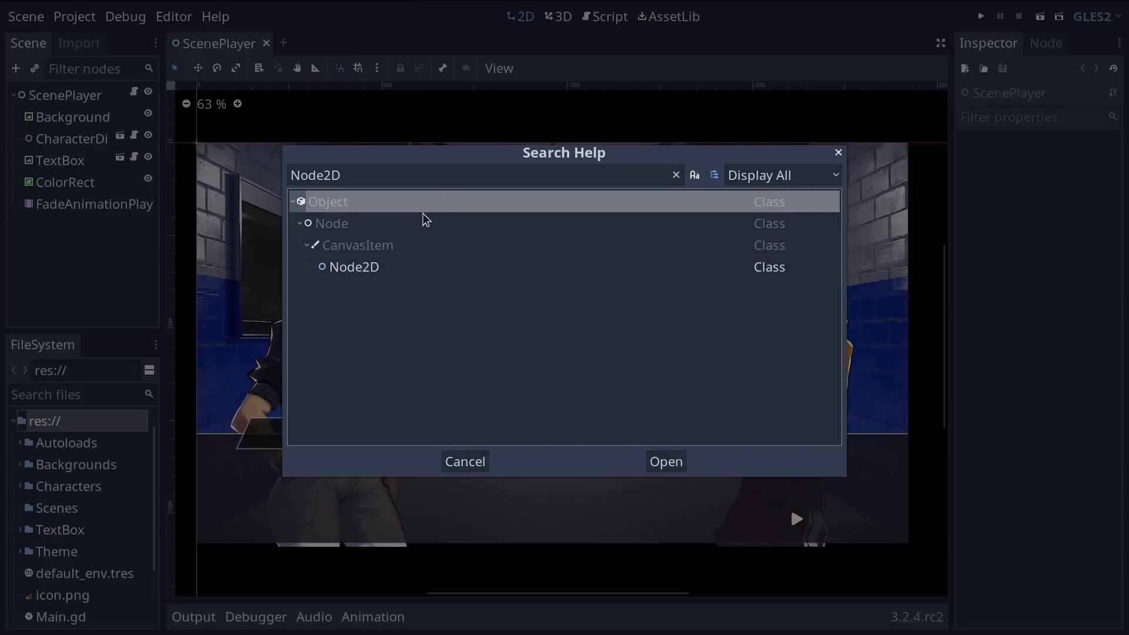
click(354, 266)
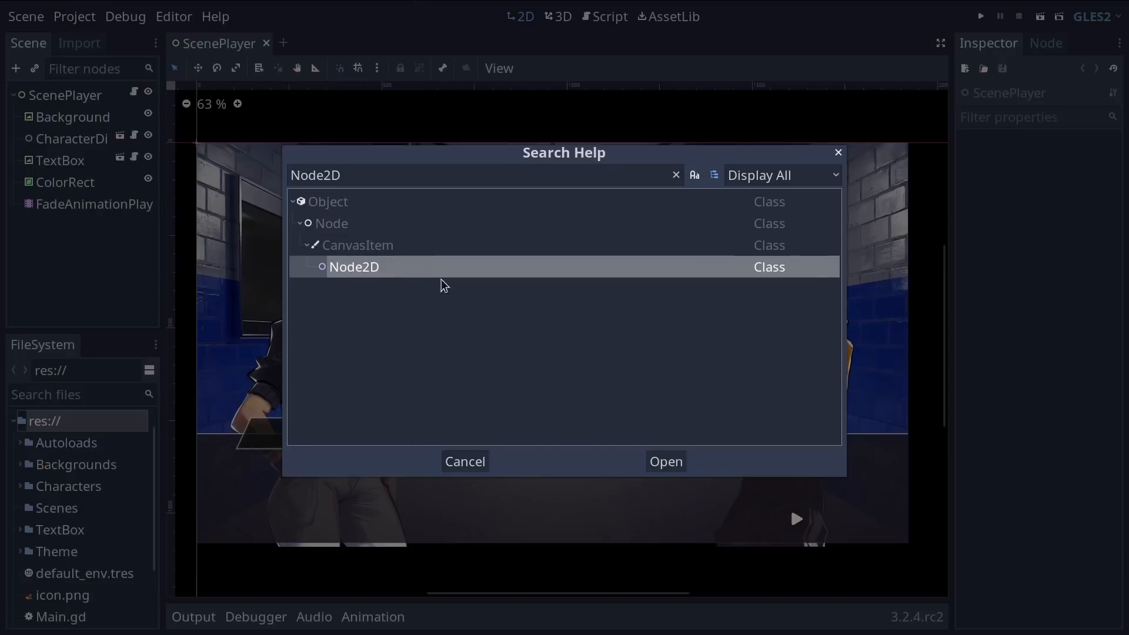
mouse_move(1004, 484)
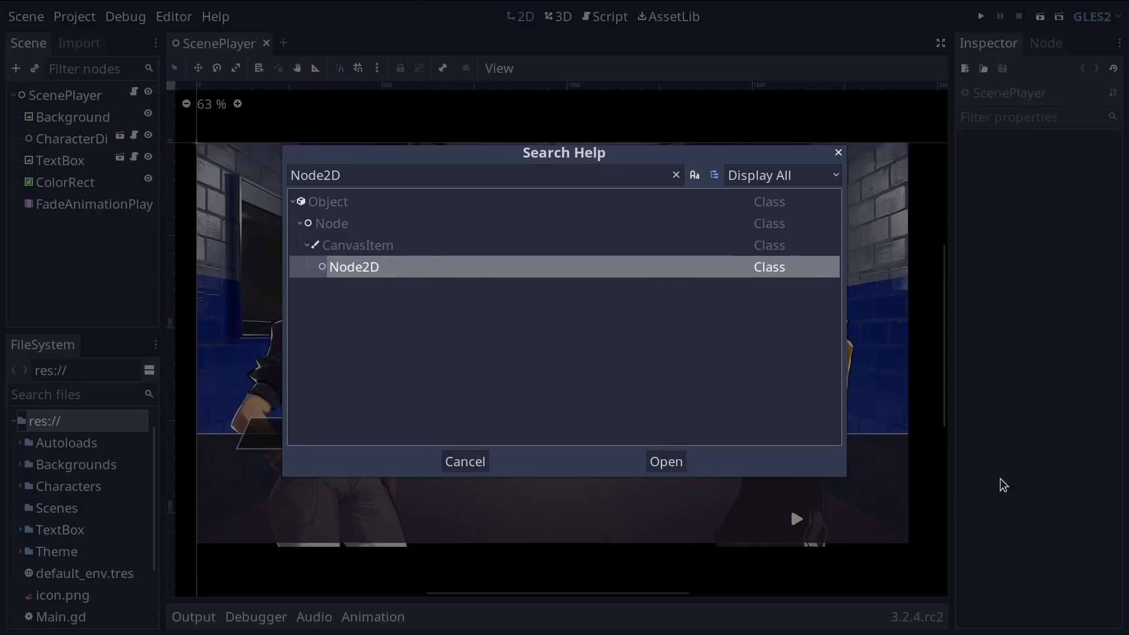
click(663, 461)
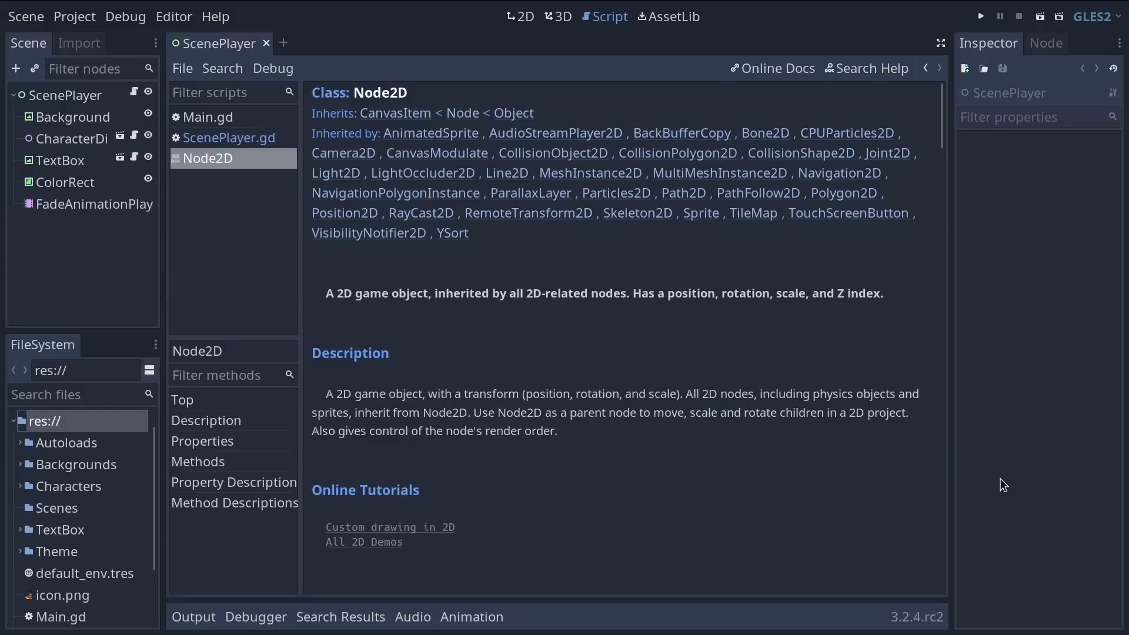
Close the other script tabs, view the CanvasItem parent page, then return to Node2D
right_click(207, 158)
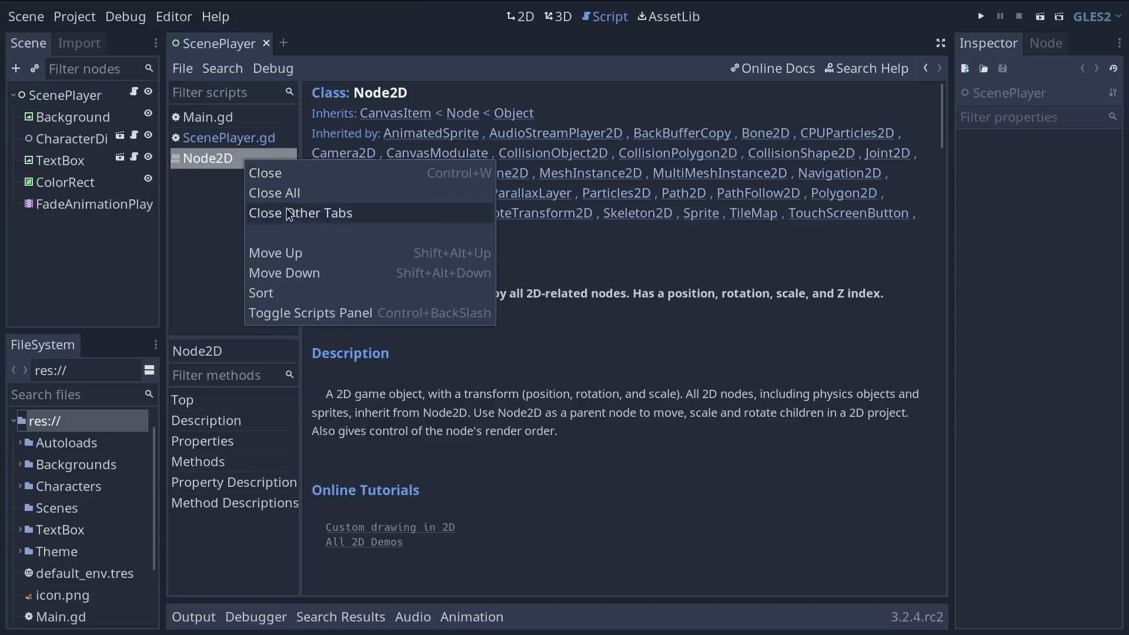
click(301, 212)
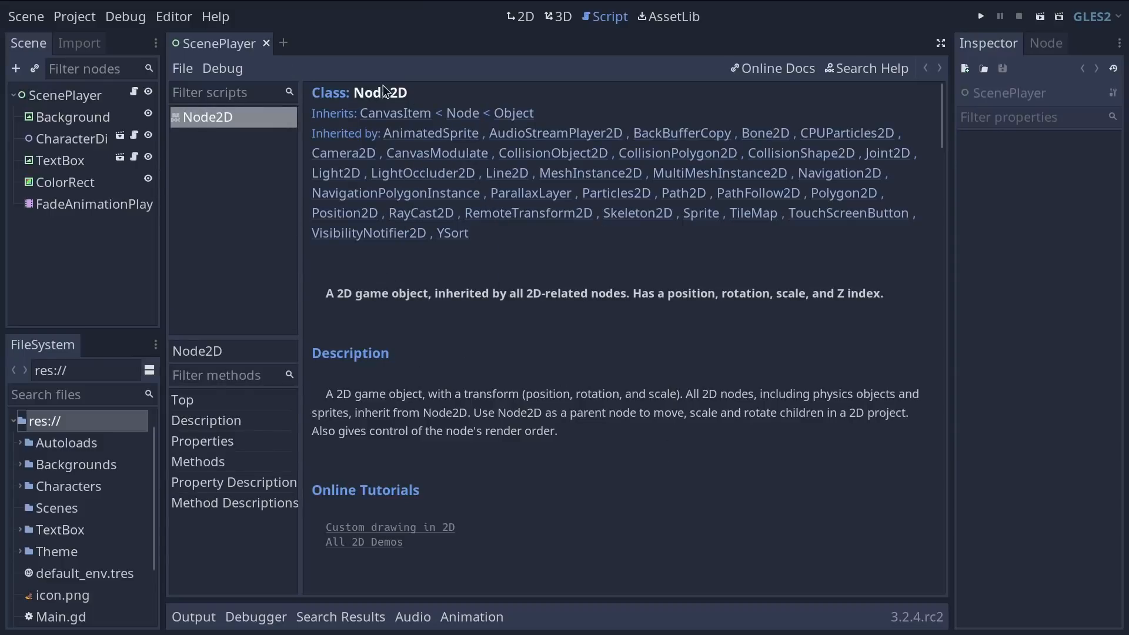
mouse_move(311, 109)
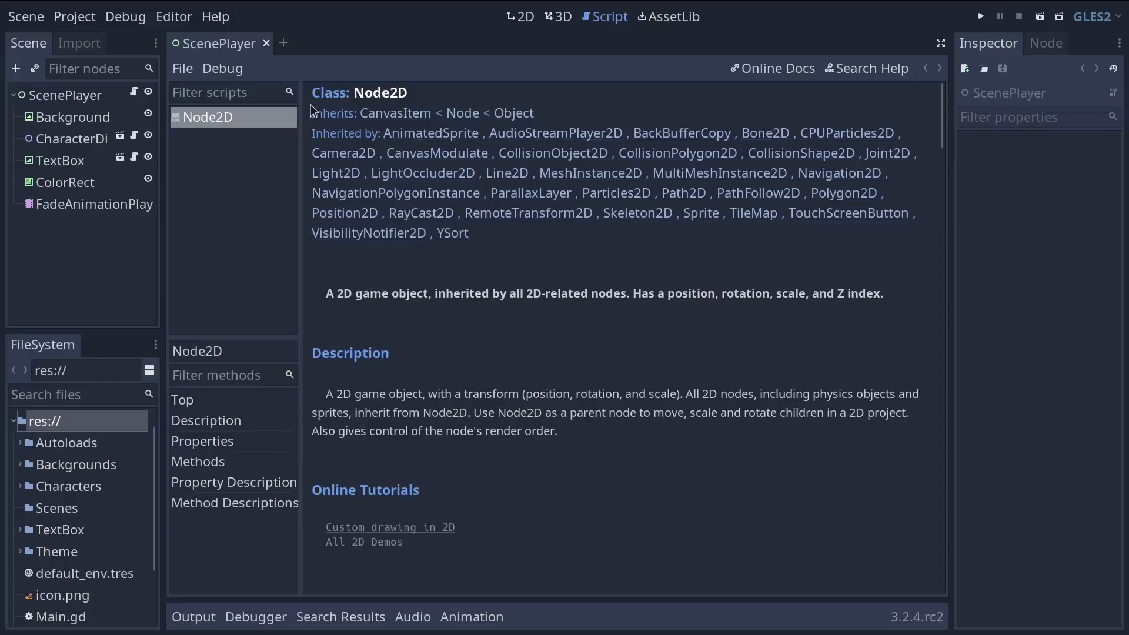
mouse_move(446, 123)
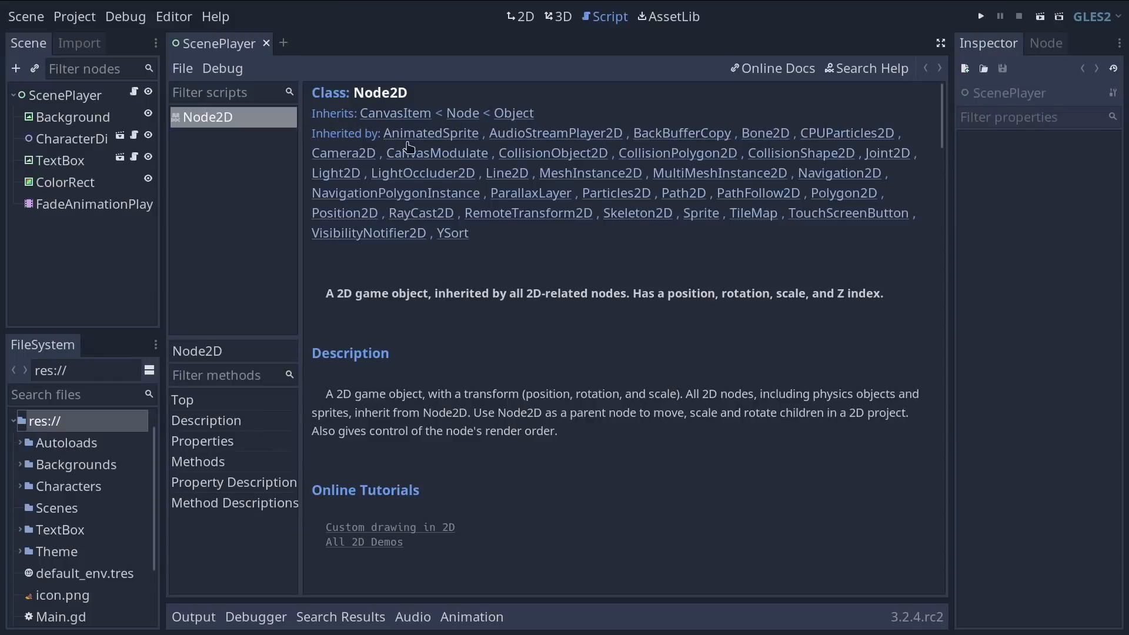
mouse_move(466, 122)
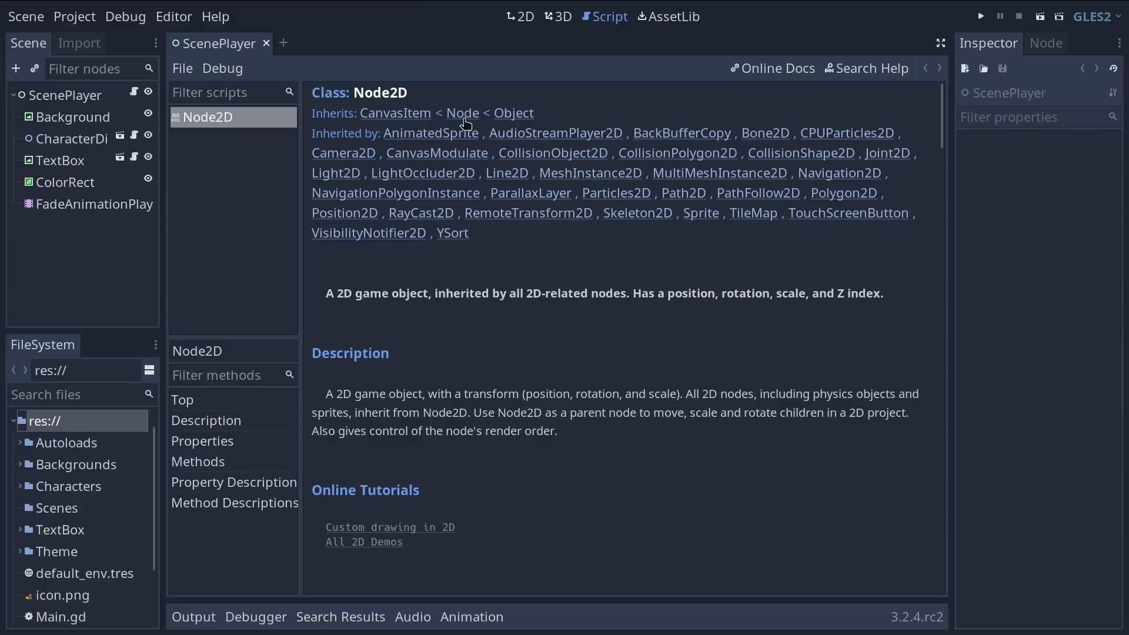
mouse_move(409, 118)
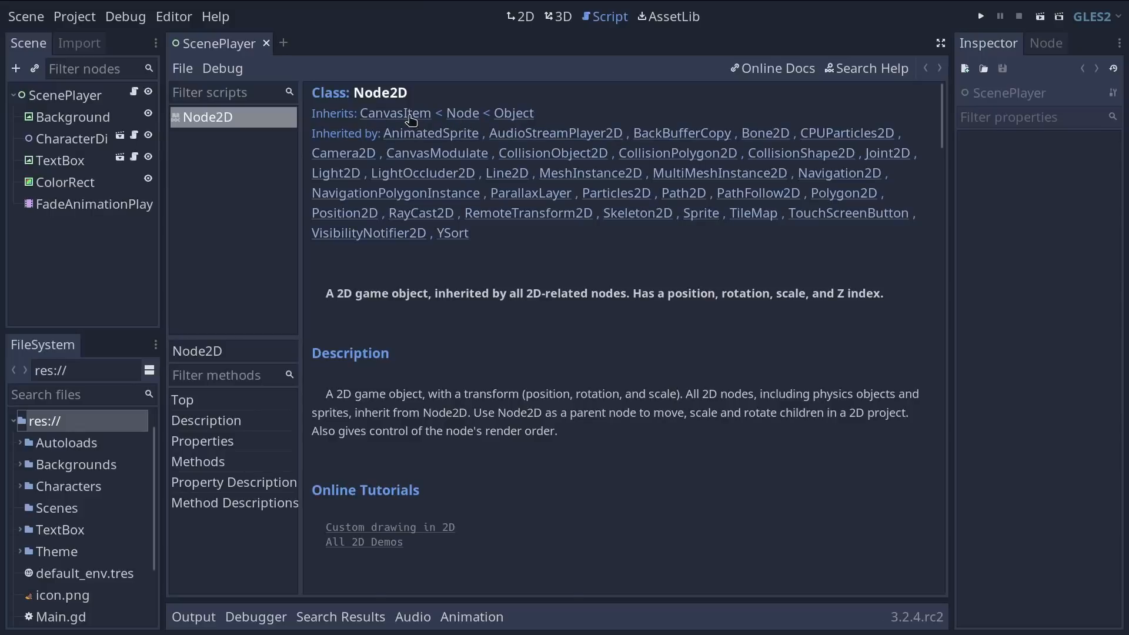
click(395, 113)
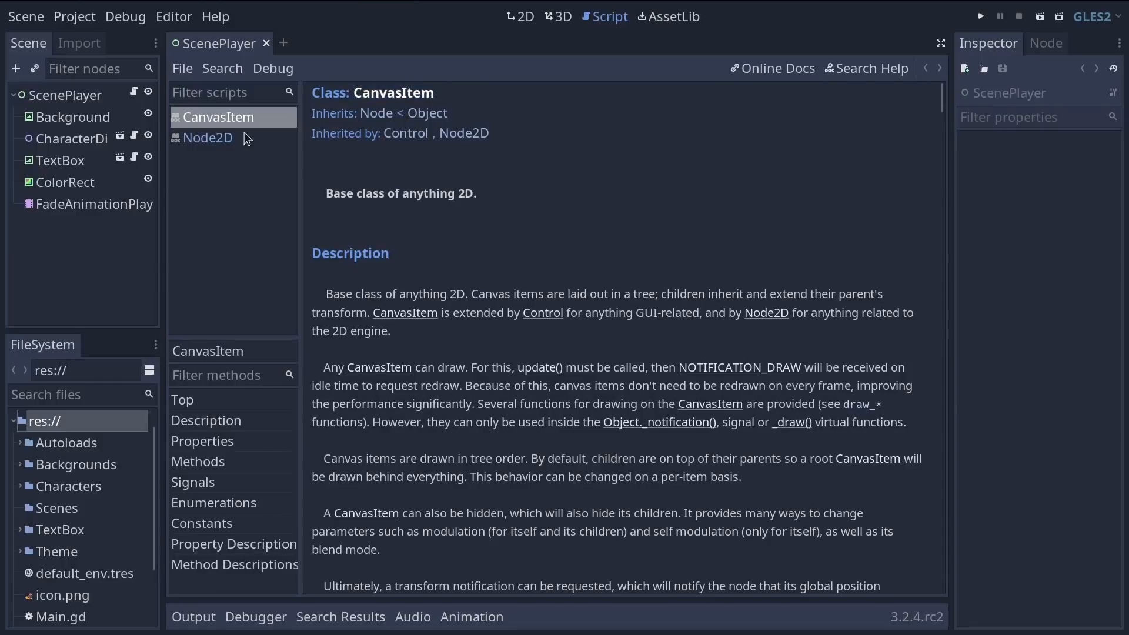
click(207, 138)
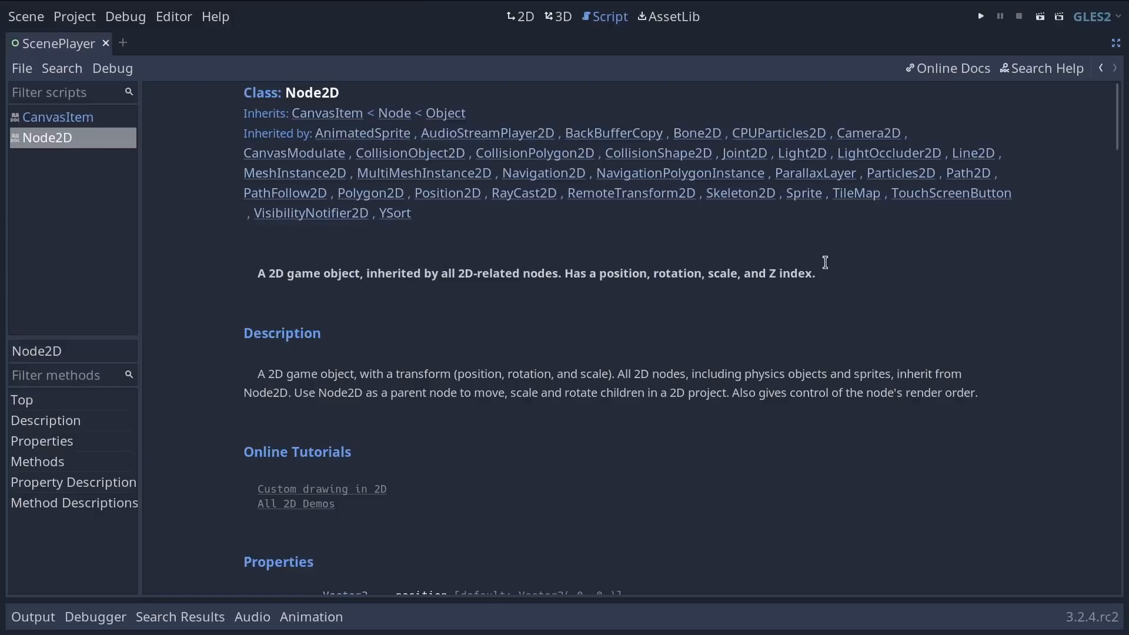
Scroll the Node2D reference down to its Properties and Methods lists
scroll(down, 3)
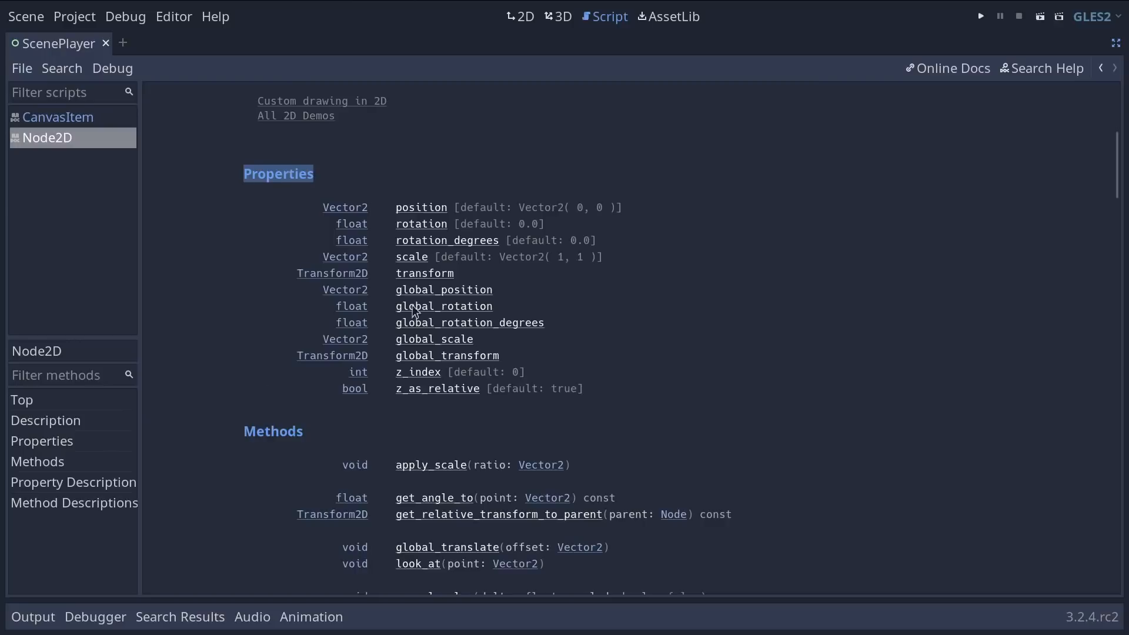
scroll(down, 3)
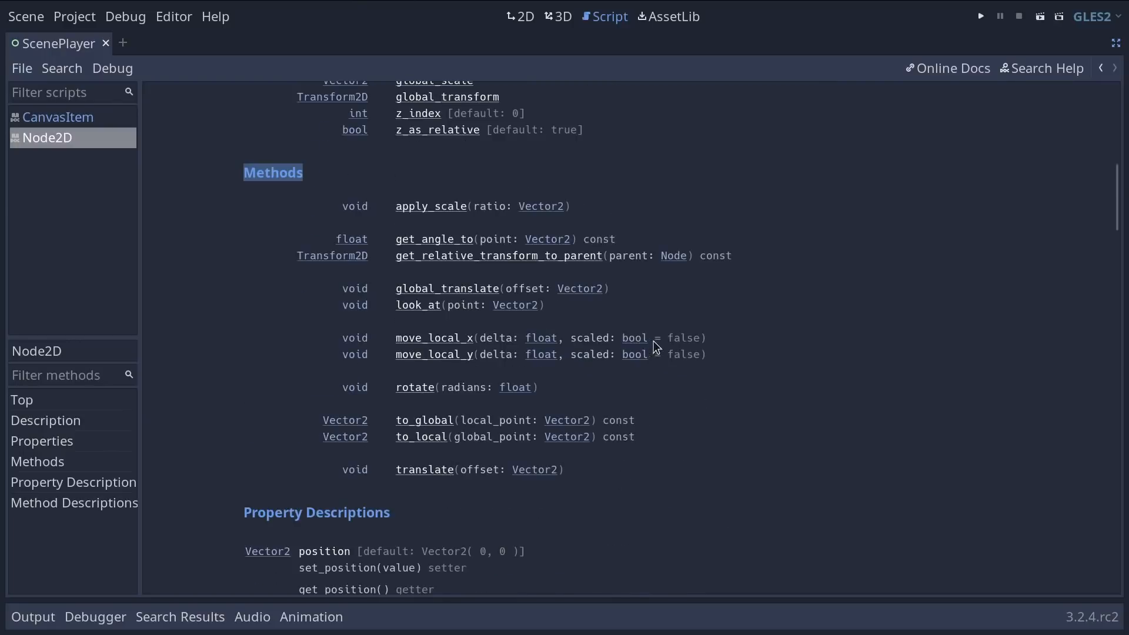
scroll(down, 3)
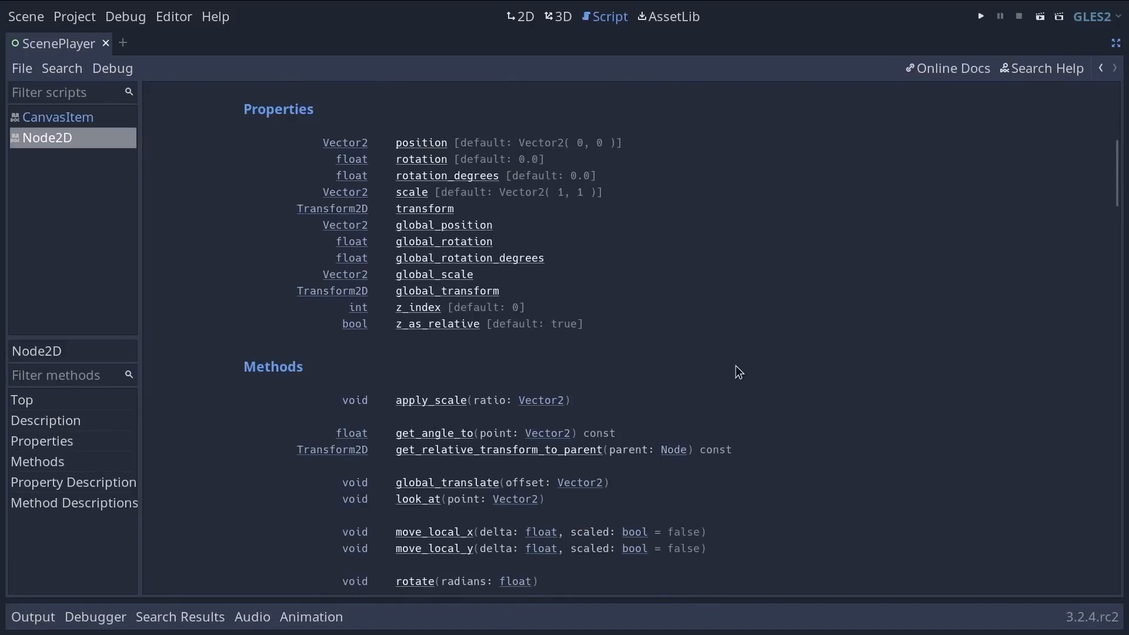
mouse_move(450, 557)
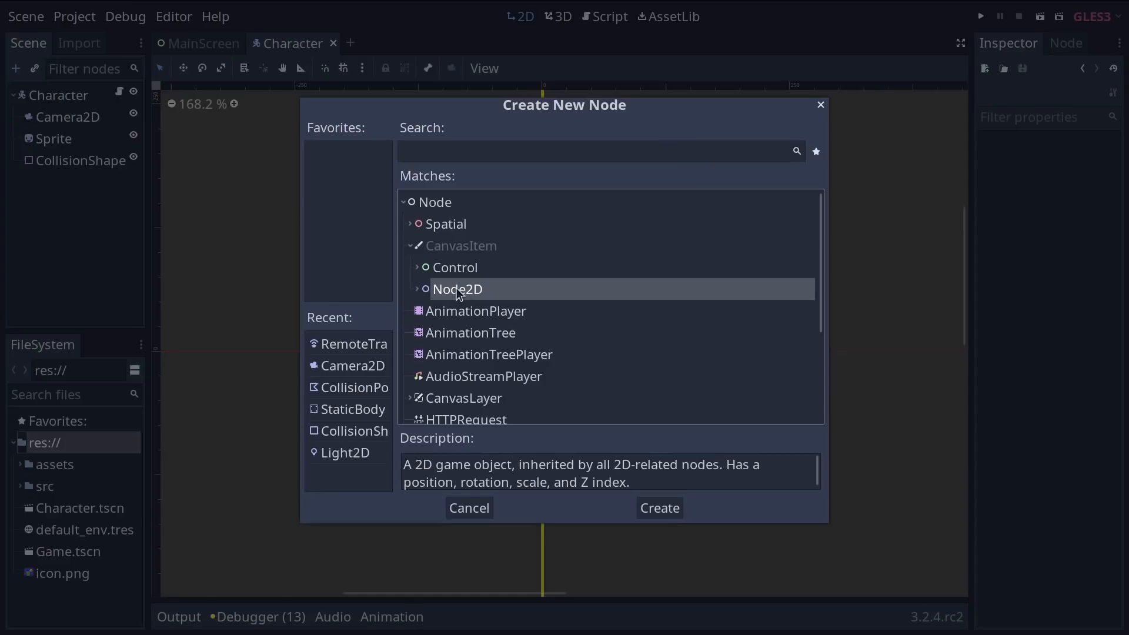
Cancel the Create New Node dialog and select the Character node to view it in the Inspector
click(418, 289)
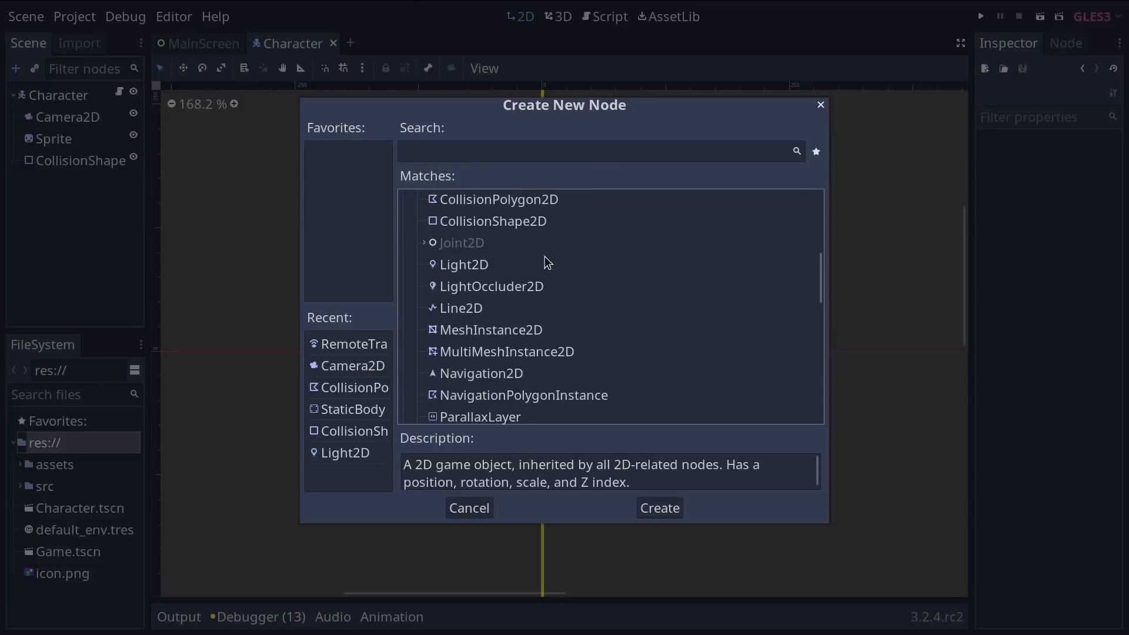
scroll(down, 3)
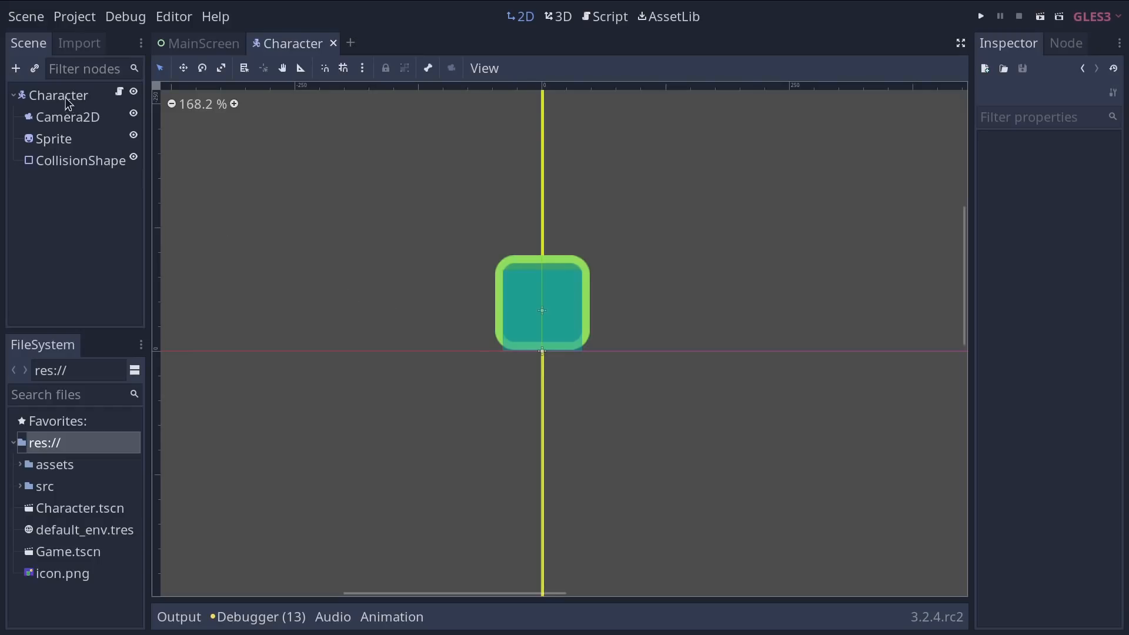
click(60, 94)
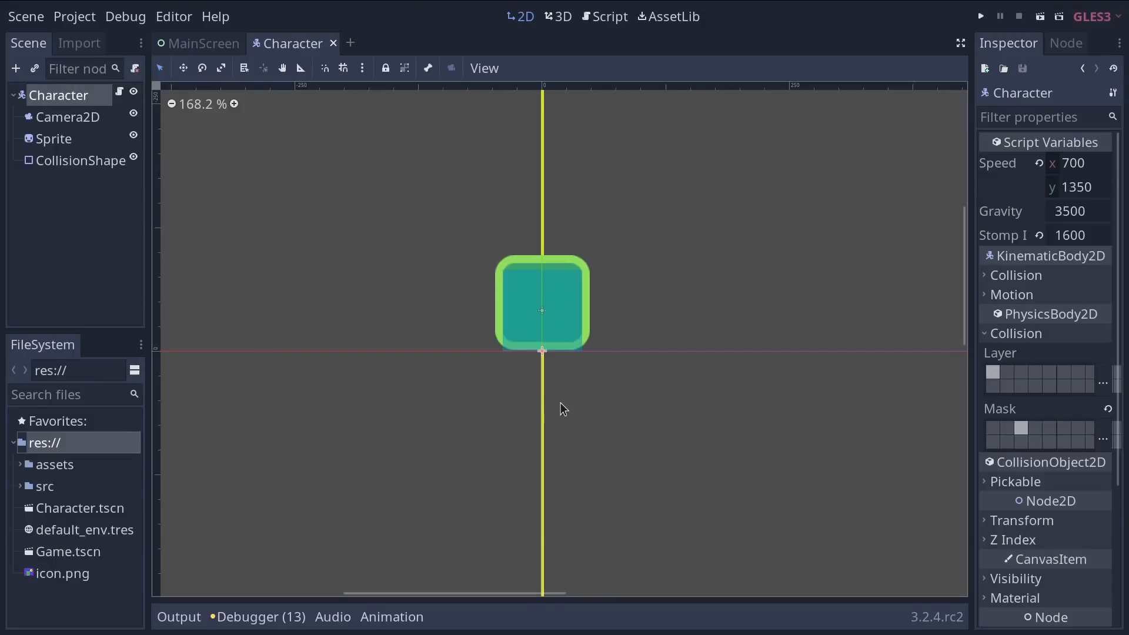
Consult the Transform2D and Vector2 pages from Node2D's property types, then return to Node2D
click(611, 16)
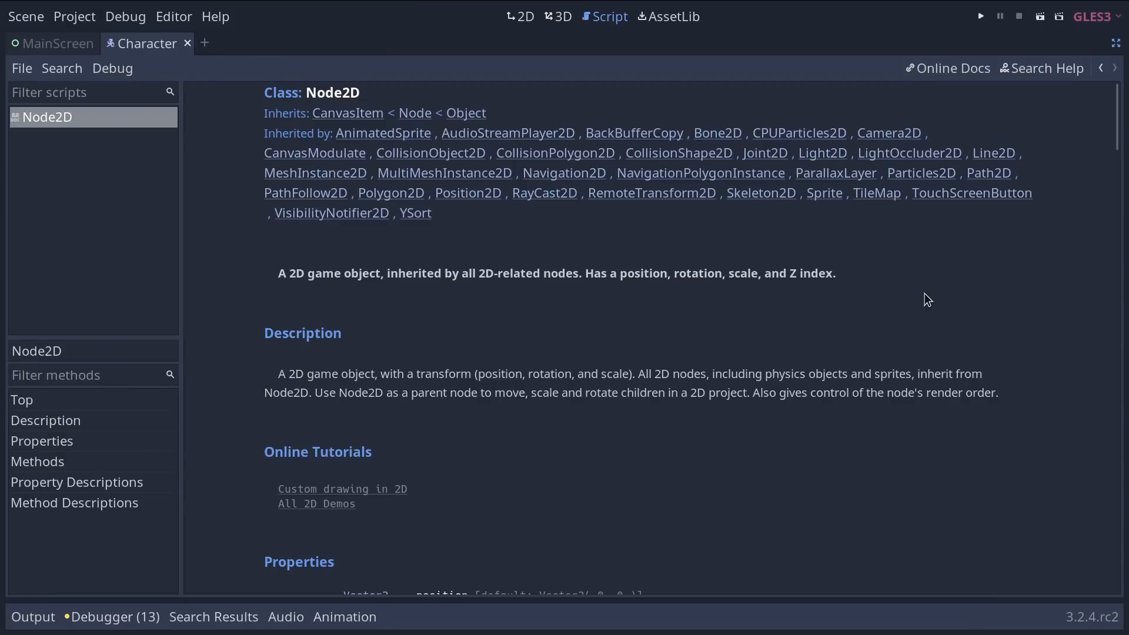
mouse_move(399, 267)
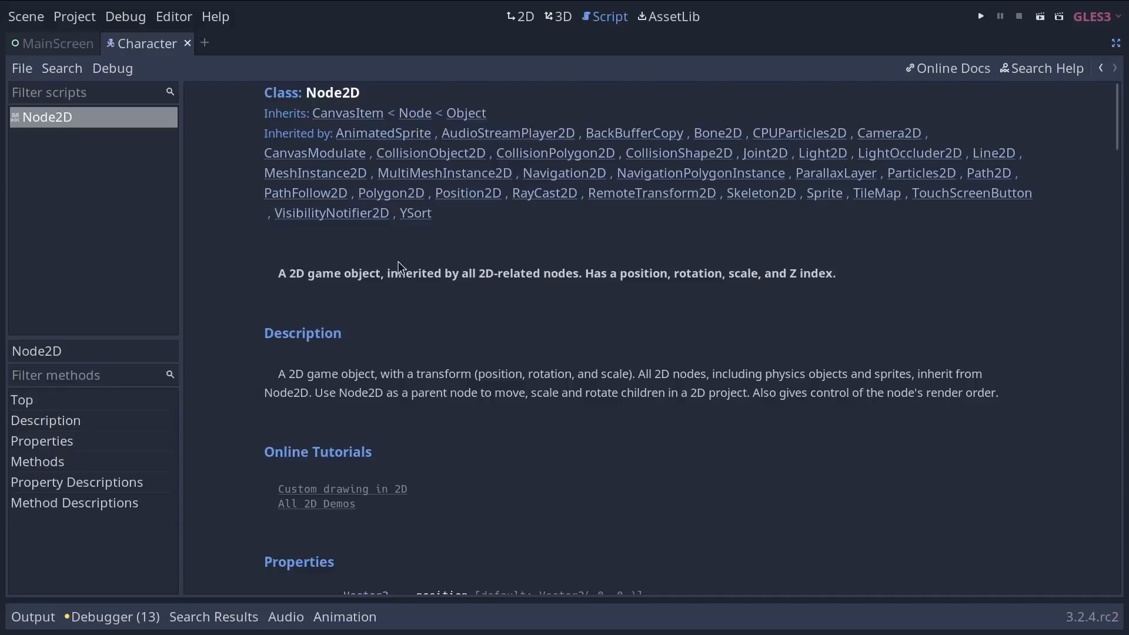
scroll(down, 3)
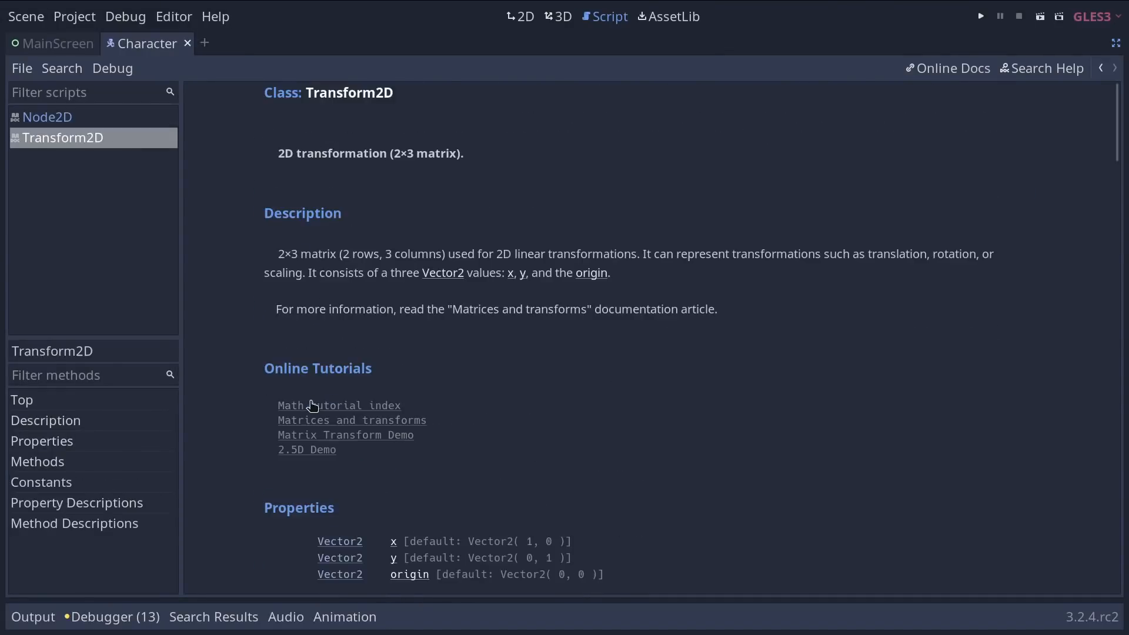
mouse_move(141, 169)
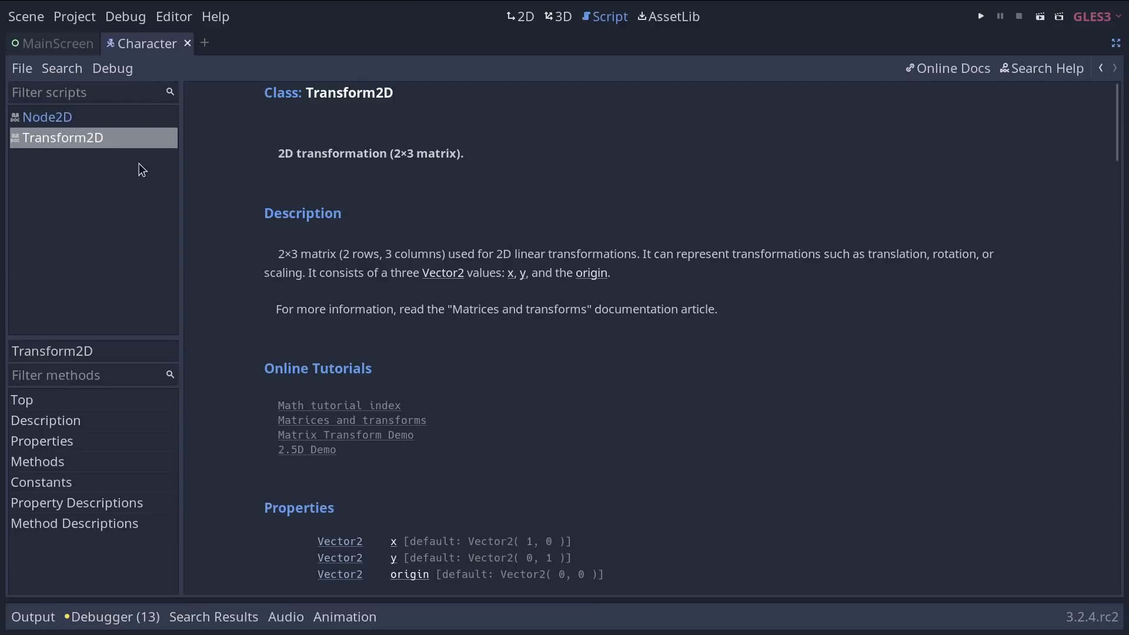
click(47, 116)
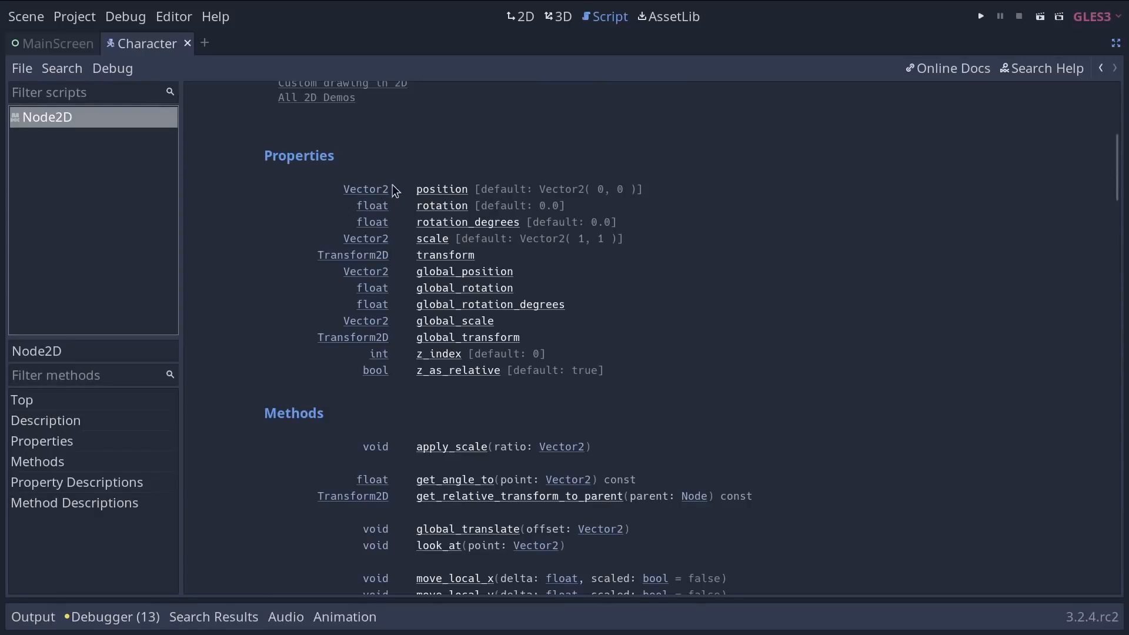
mouse_move(434, 175)
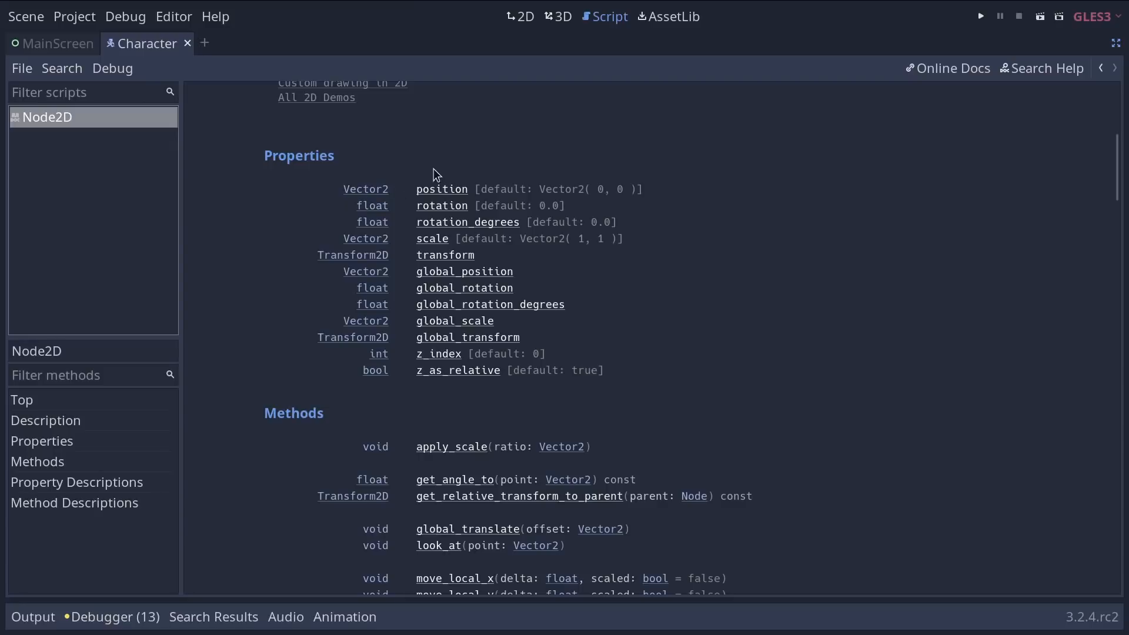
mouse_move(369, 192)
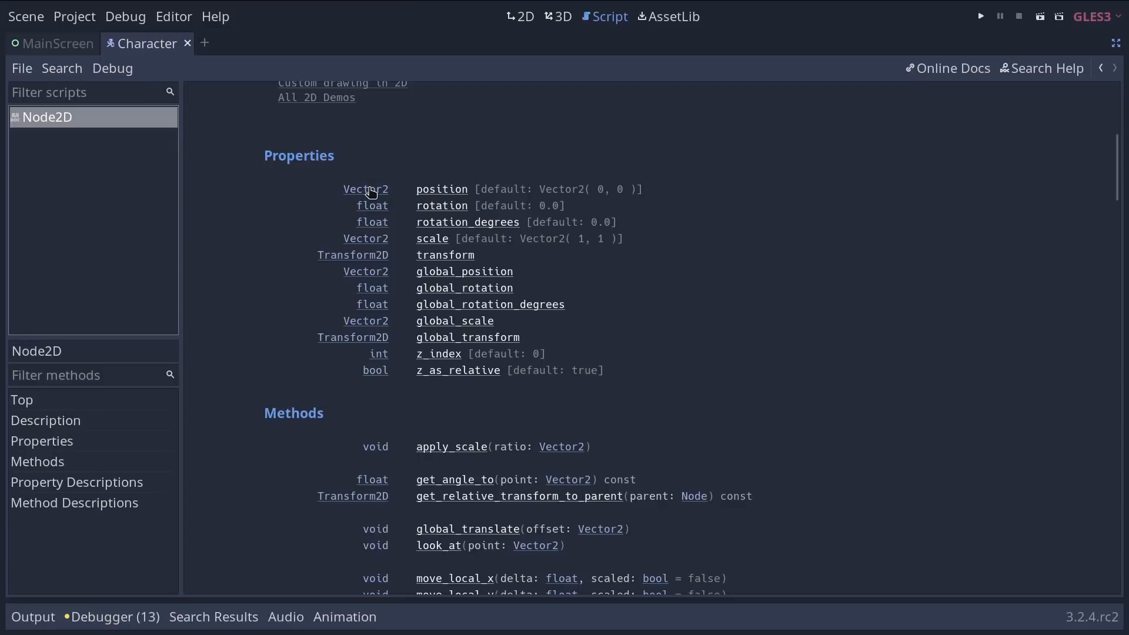
click(365, 188)
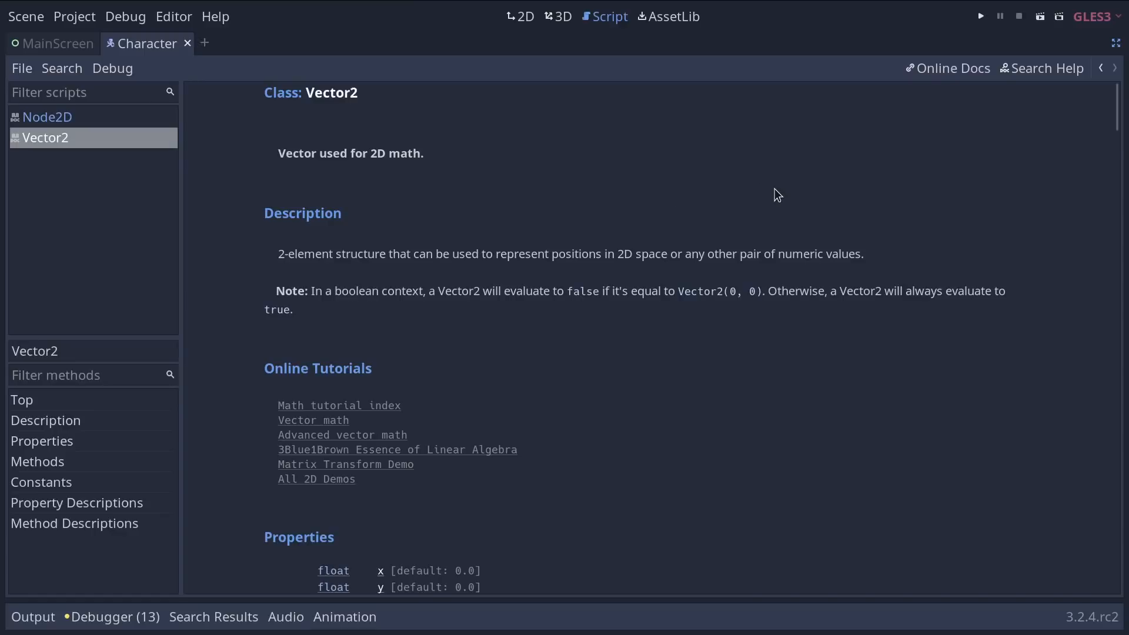
scroll(down, 3)
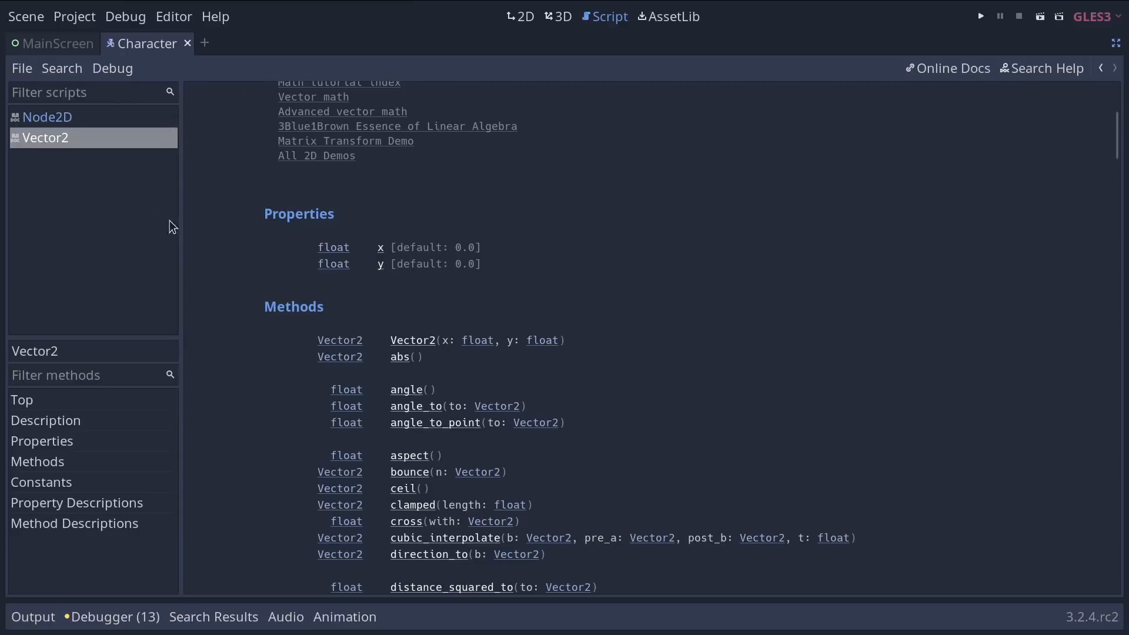
mouse_move(68, 145)
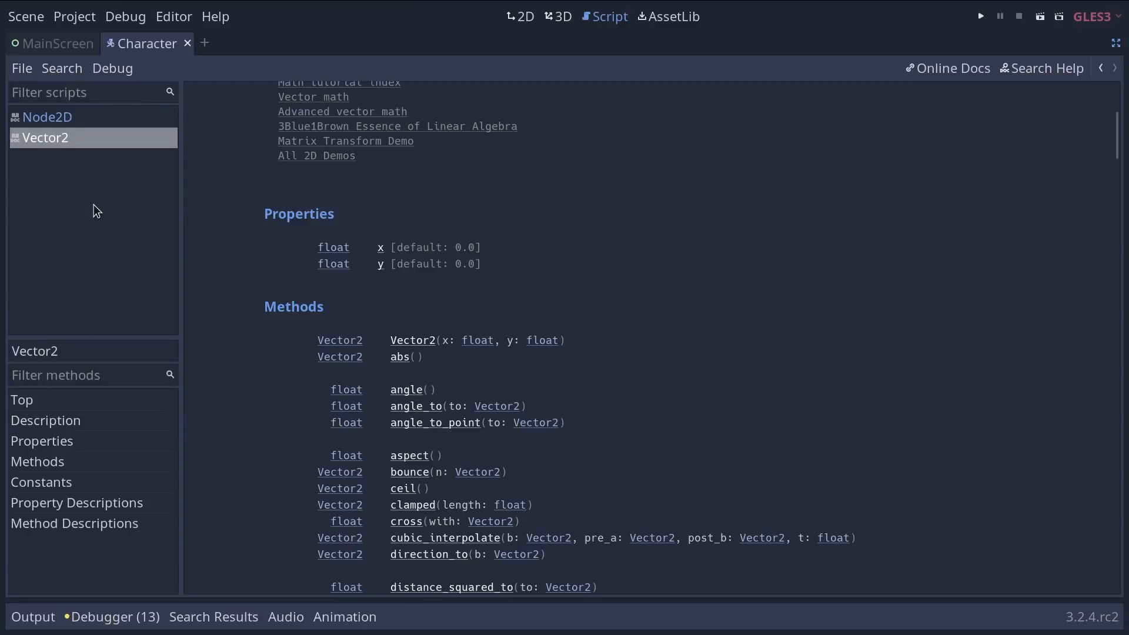
click(47, 117)
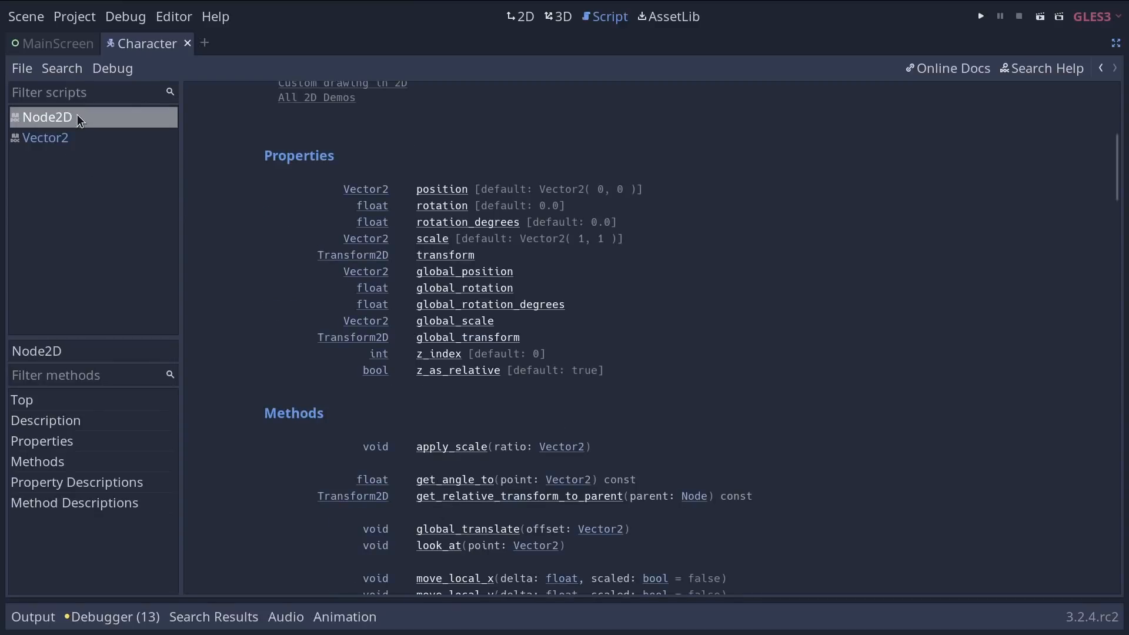
Scroll through Node2D's method descriptions, such as apply_scale and global_translate
scroll(up, 3)
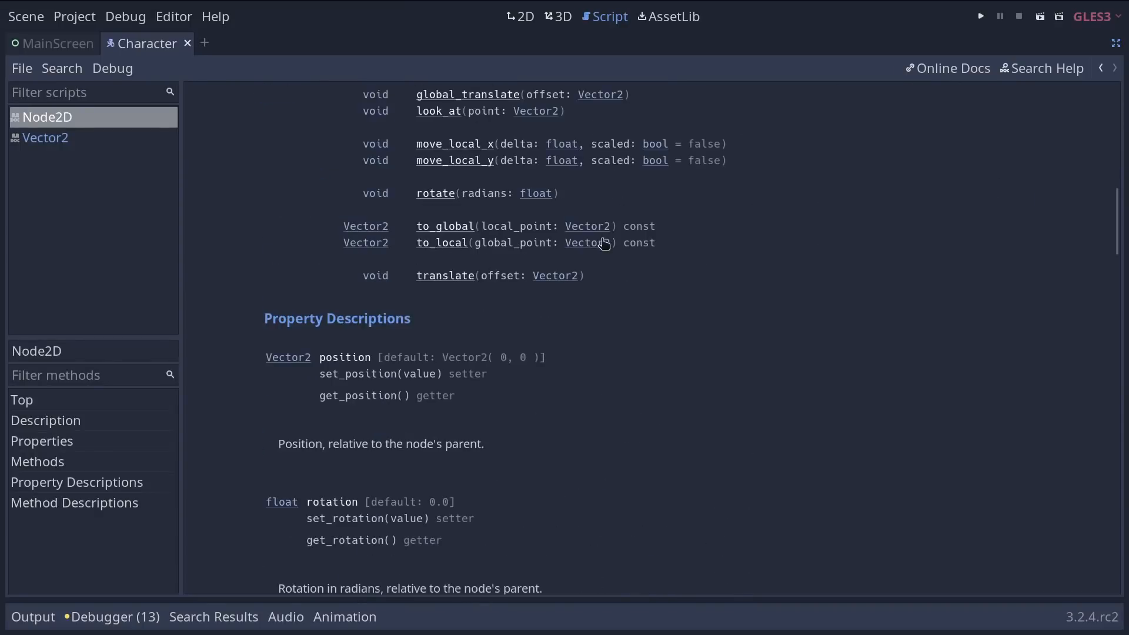
scroll(down, 3)
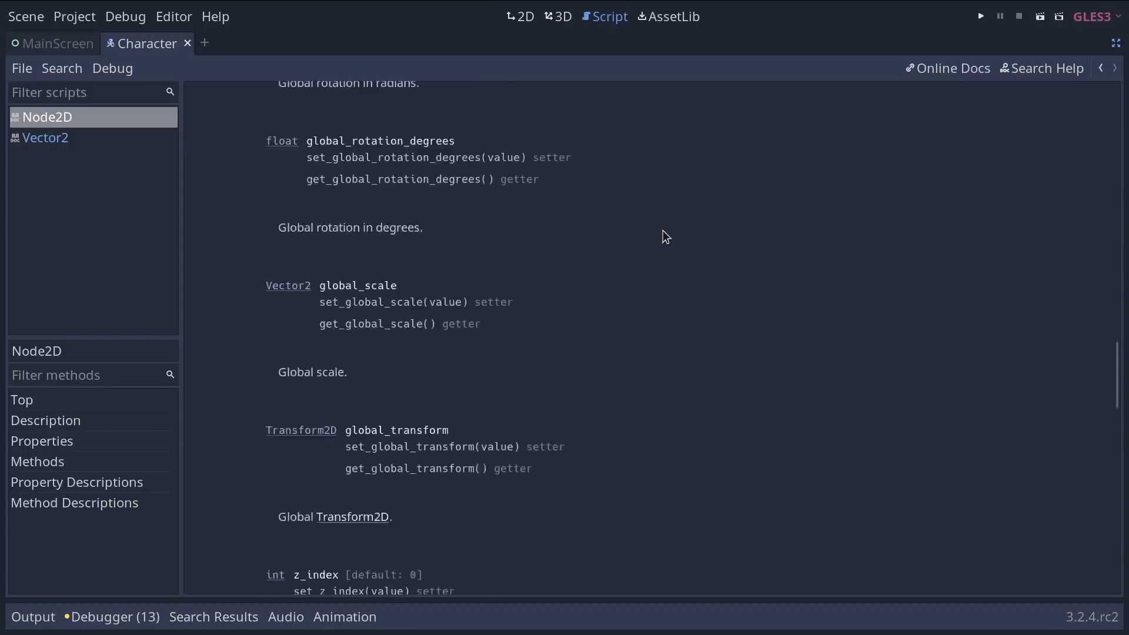
scroll(down, 3)
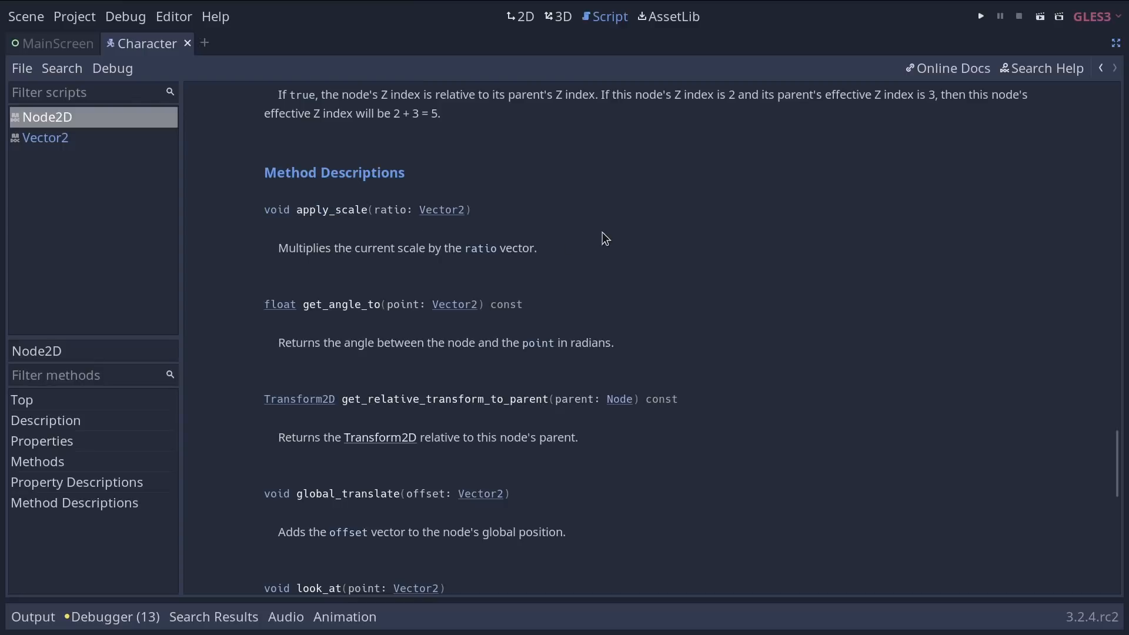
mouse_move(268, 233)
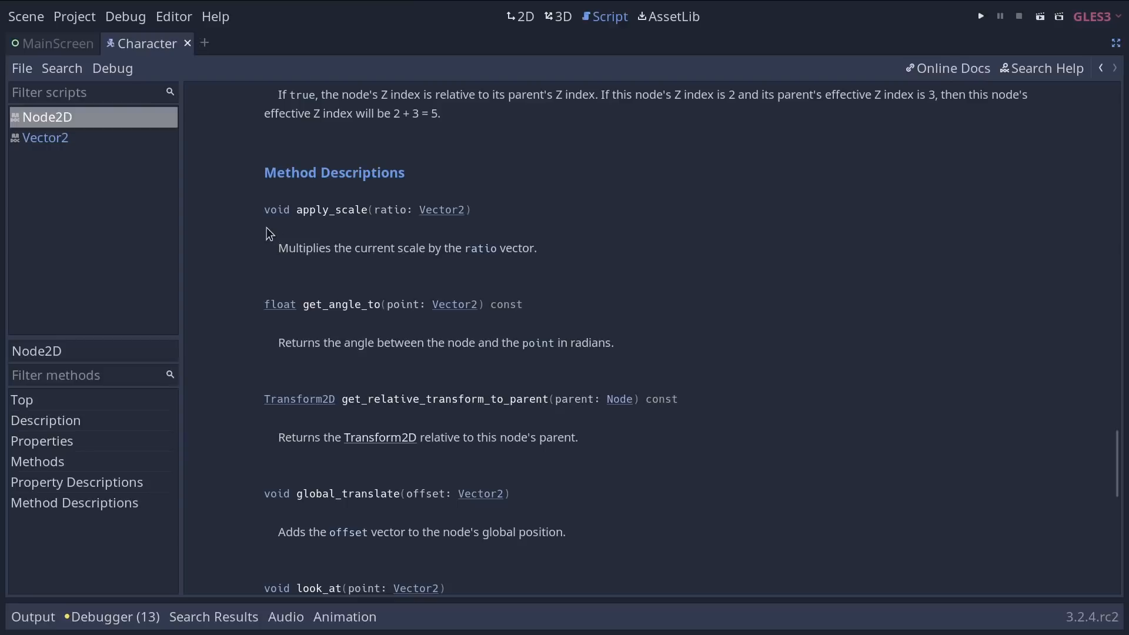
mouse_move(280, 214)
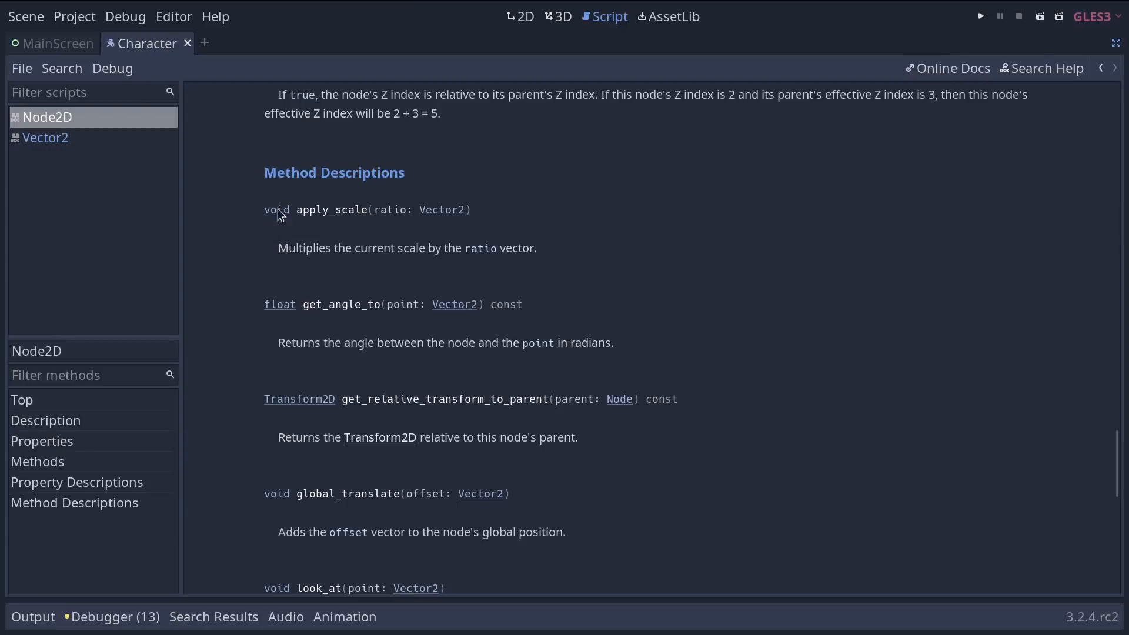
mouse_move(570, 297)
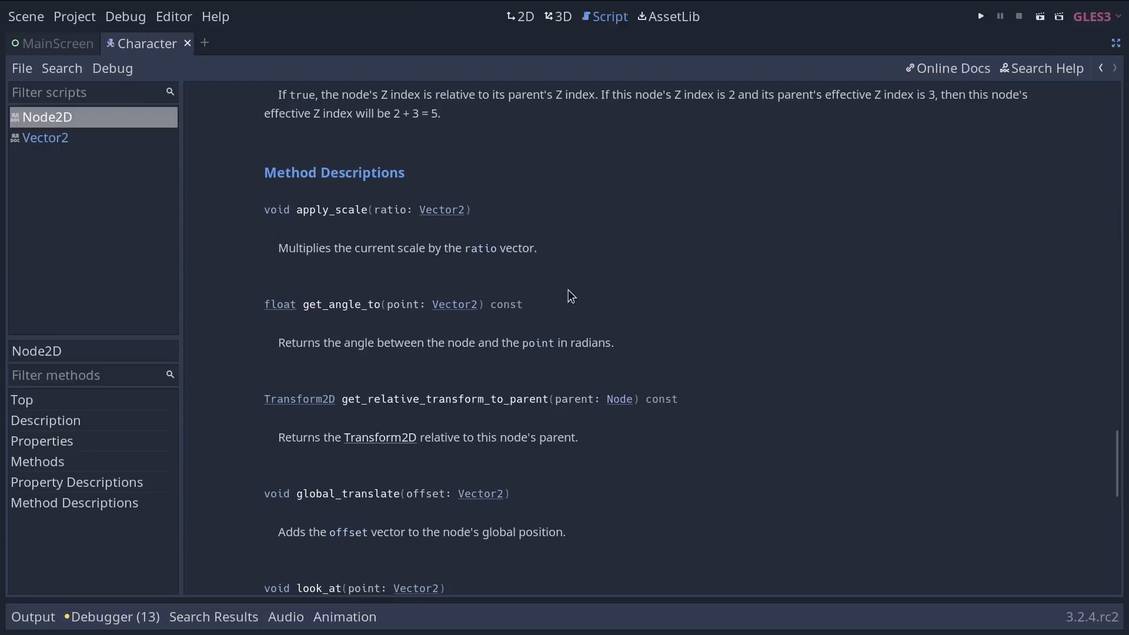
mouse_move(279, 312)
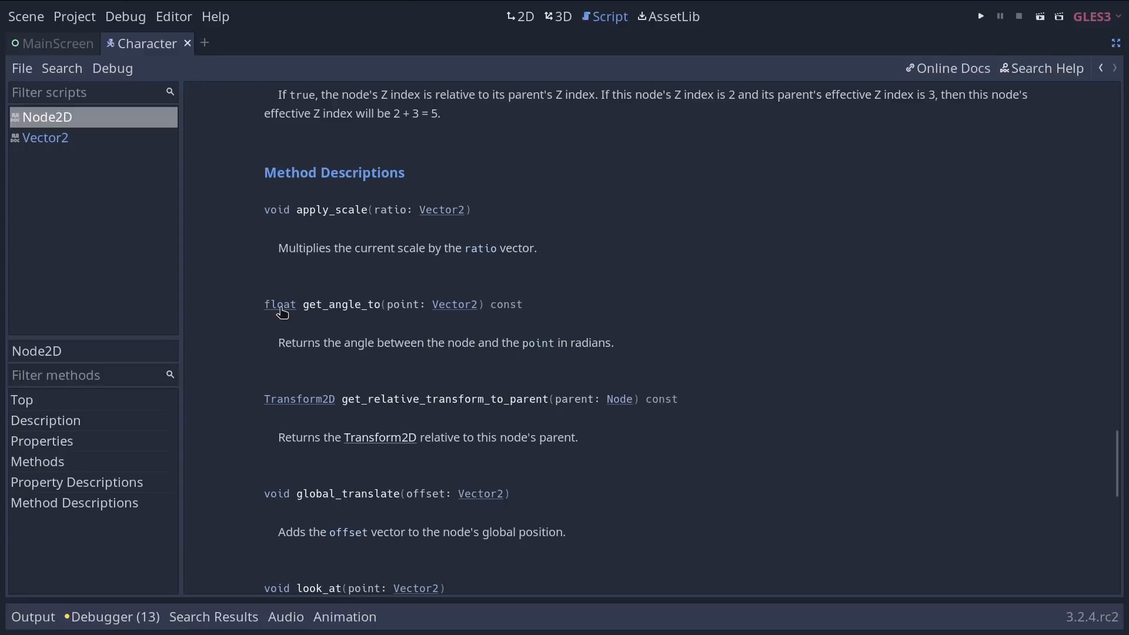
scroll(down, 3)
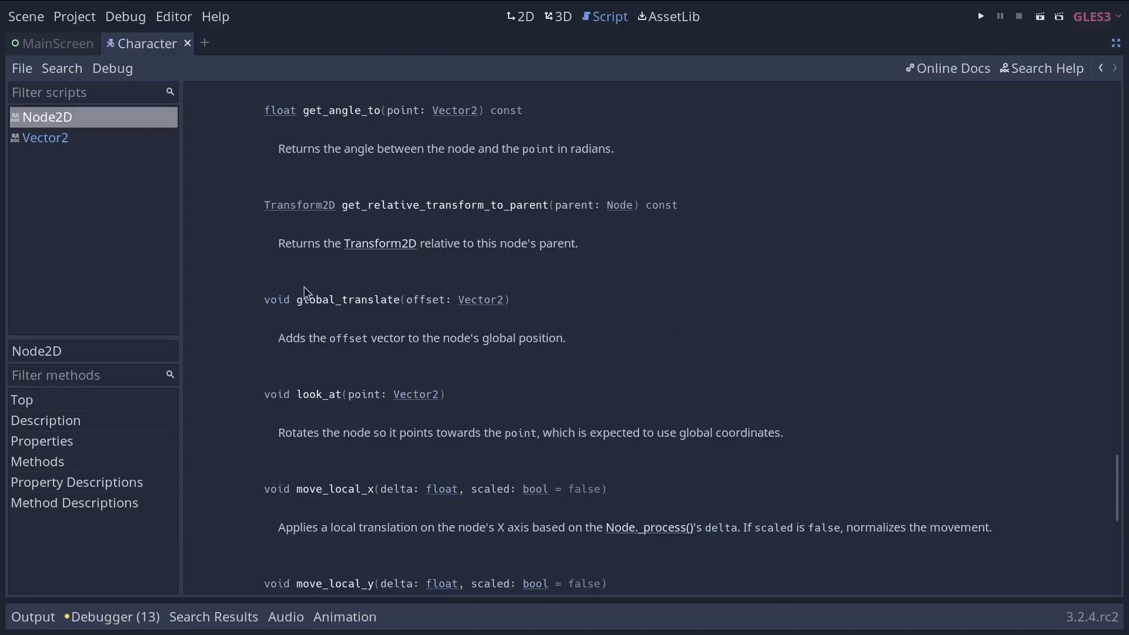
mouse_move(275, 289)
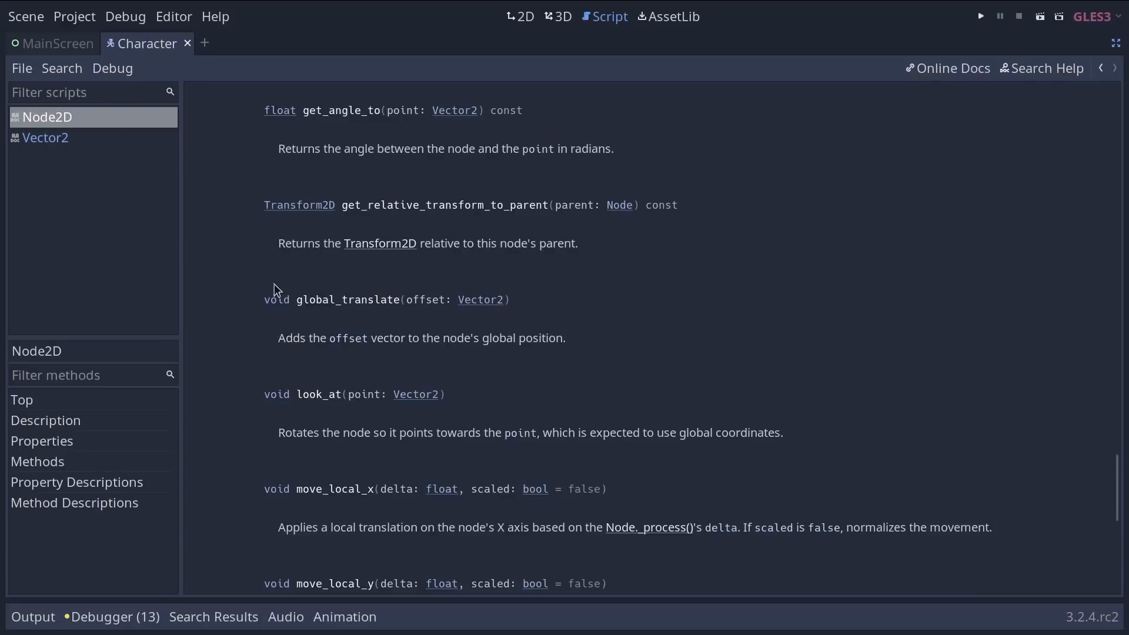
double_click(276, 299)
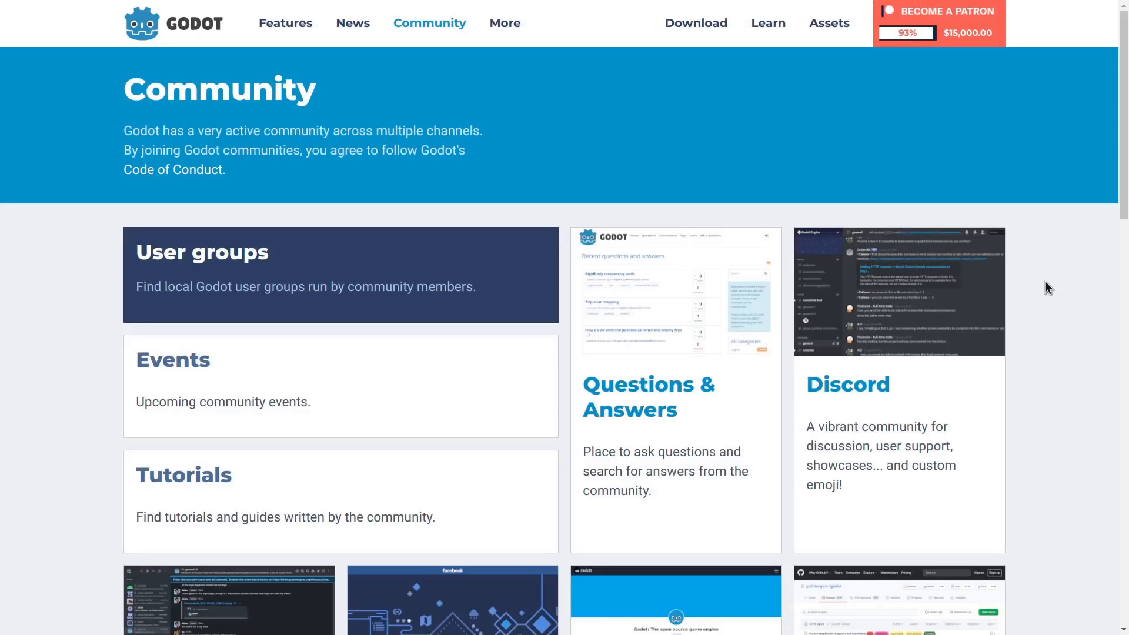
Scroll past the user groups, Q&A, Discord, Reddit, GitHub and Forum cards
scroll(down, 3)
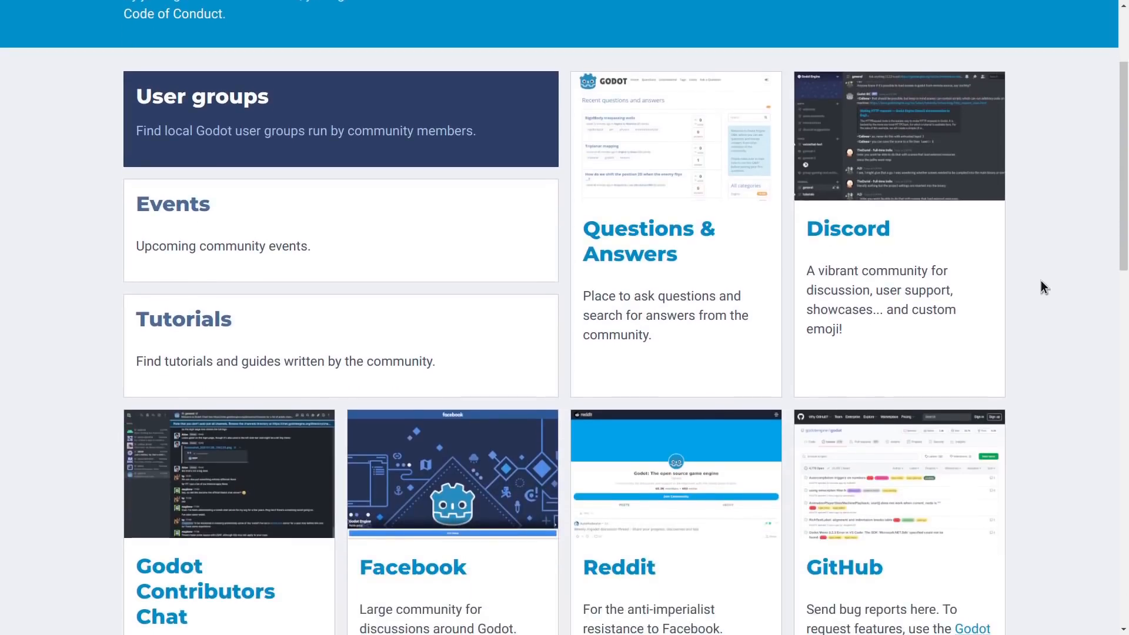
scroll(down, 3)
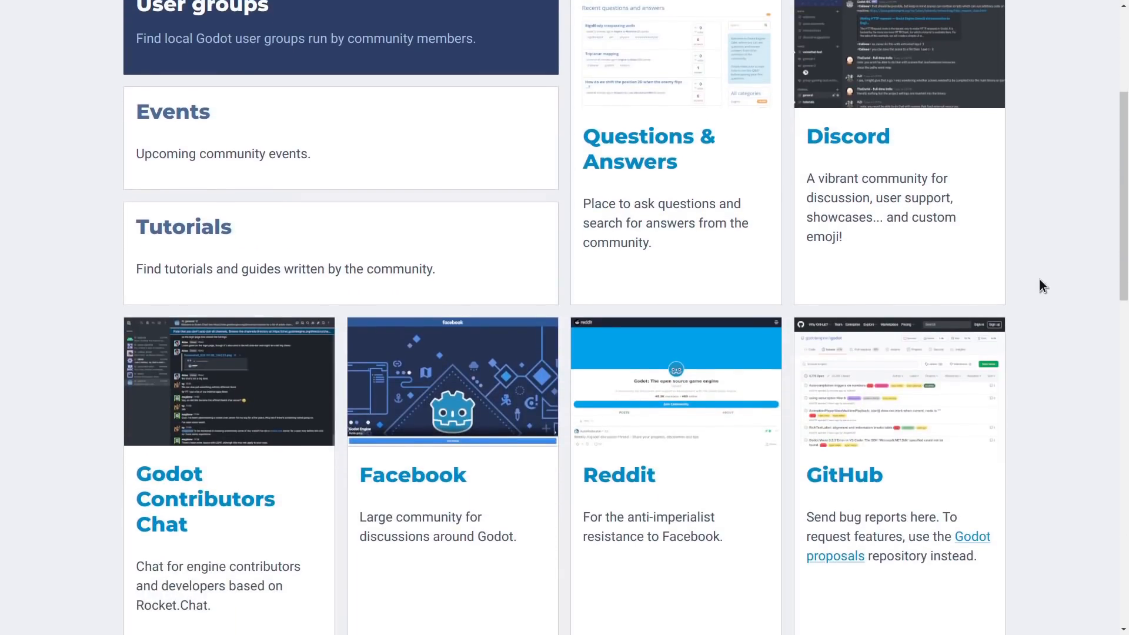
scroll(down, 3)
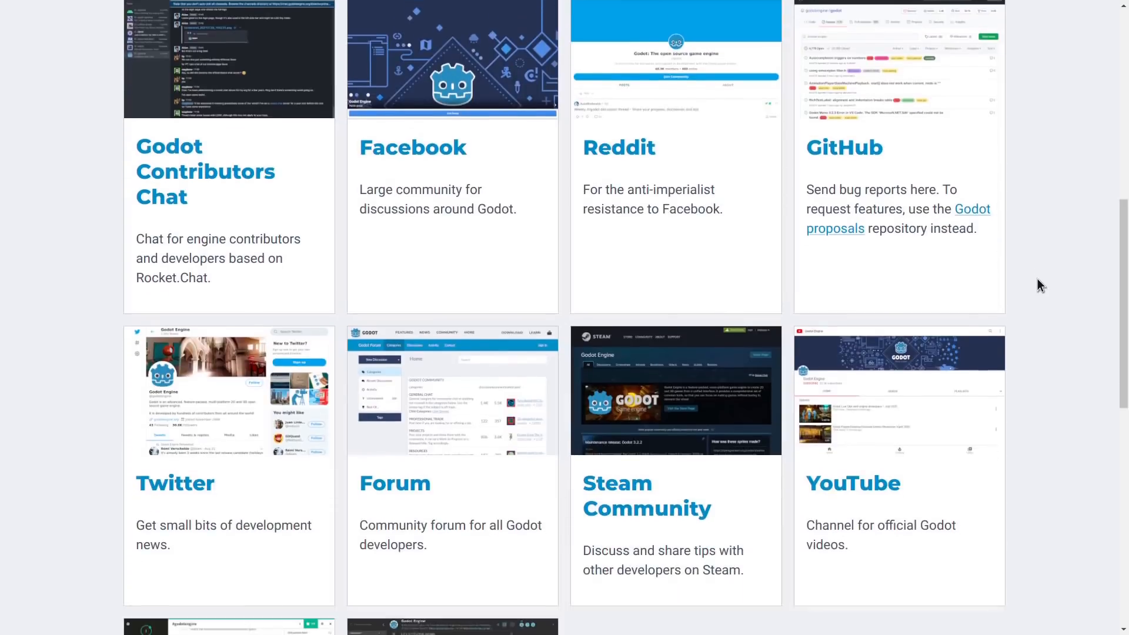
scroll(down, 3)
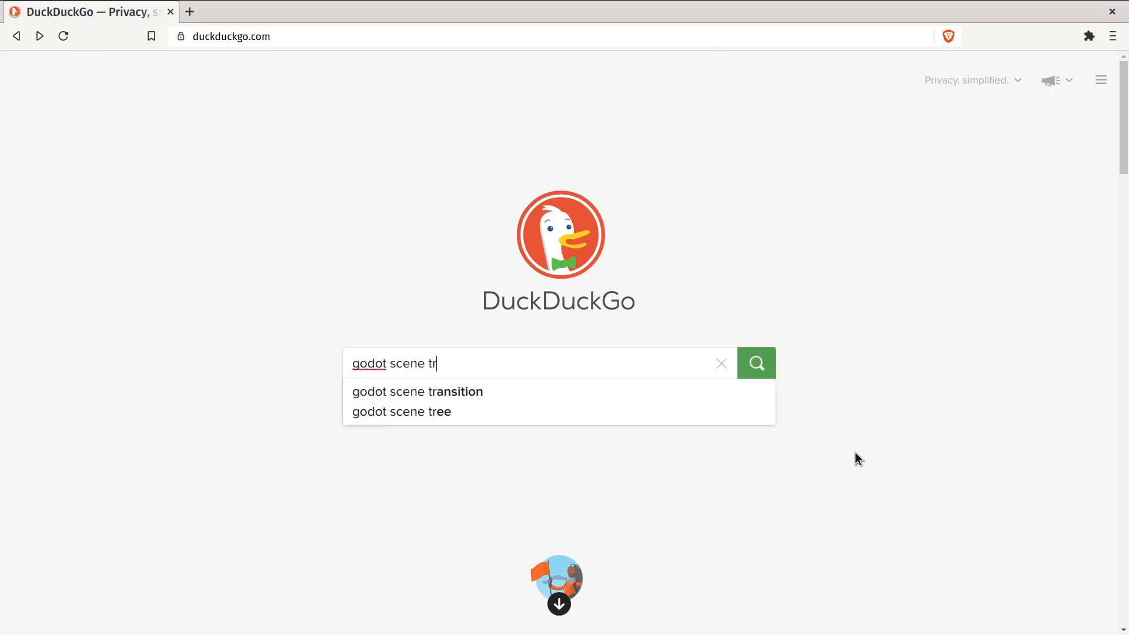
Return from the DuckDuckGo search to the Godot Community page
click(417, 392)
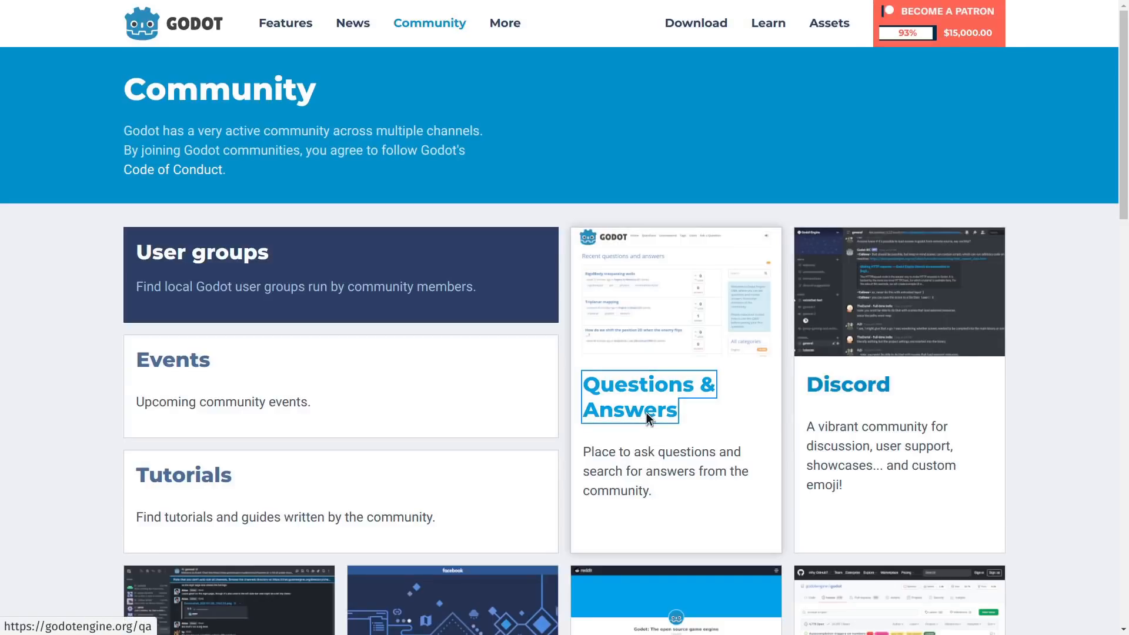
Open the Questions & Answers card and scroll through the recent questions
click(646, 400)
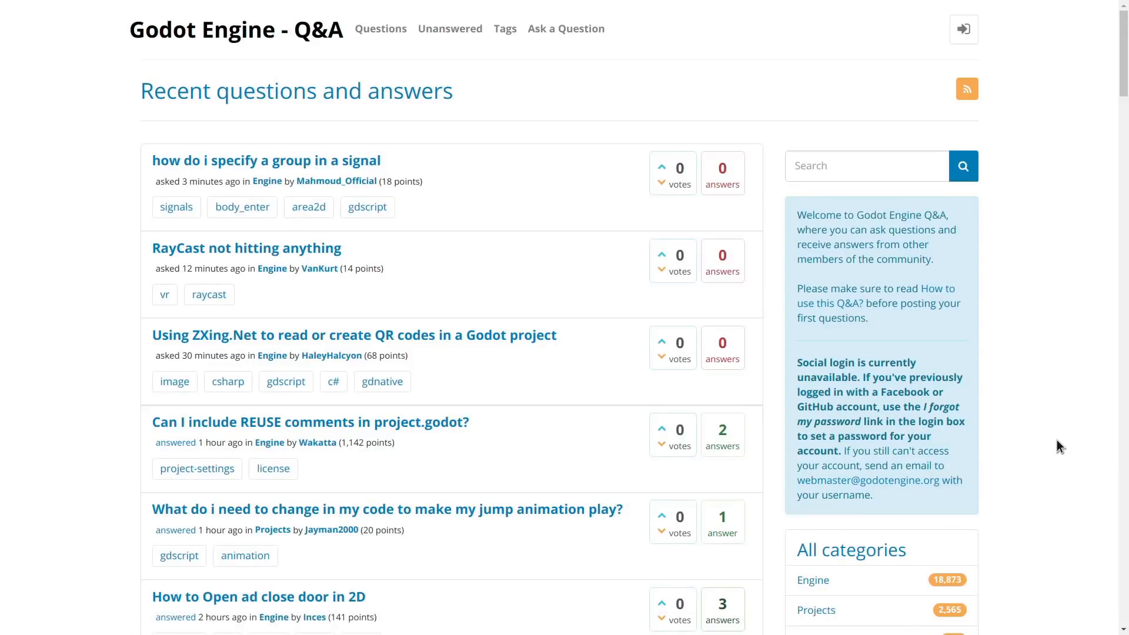
mouse_move(1090, 190)
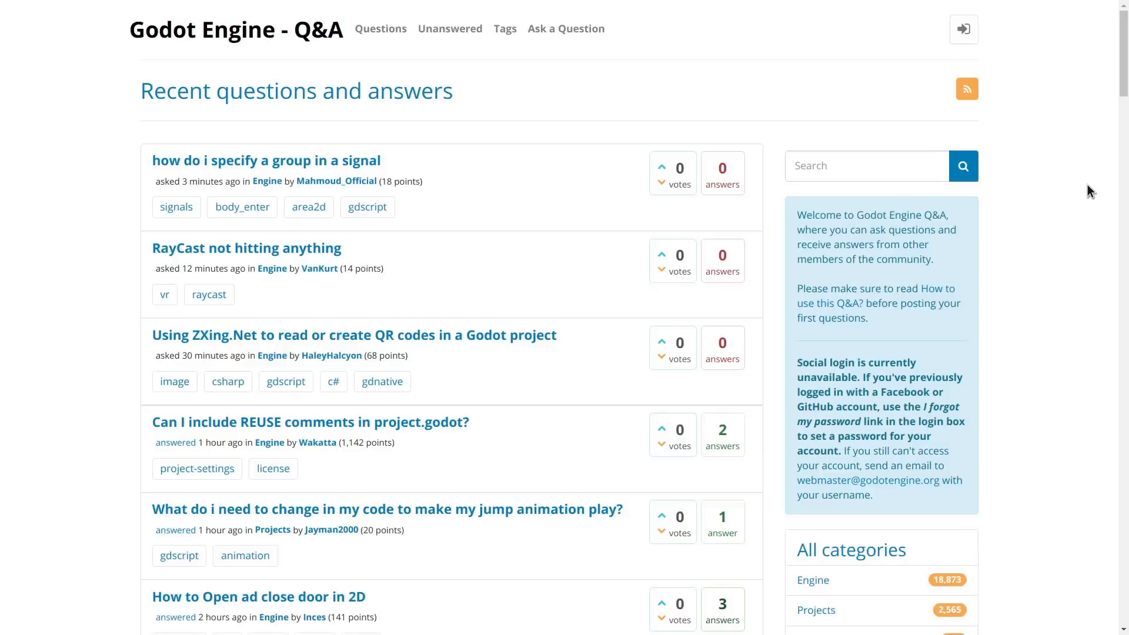
scroll(down, 3)
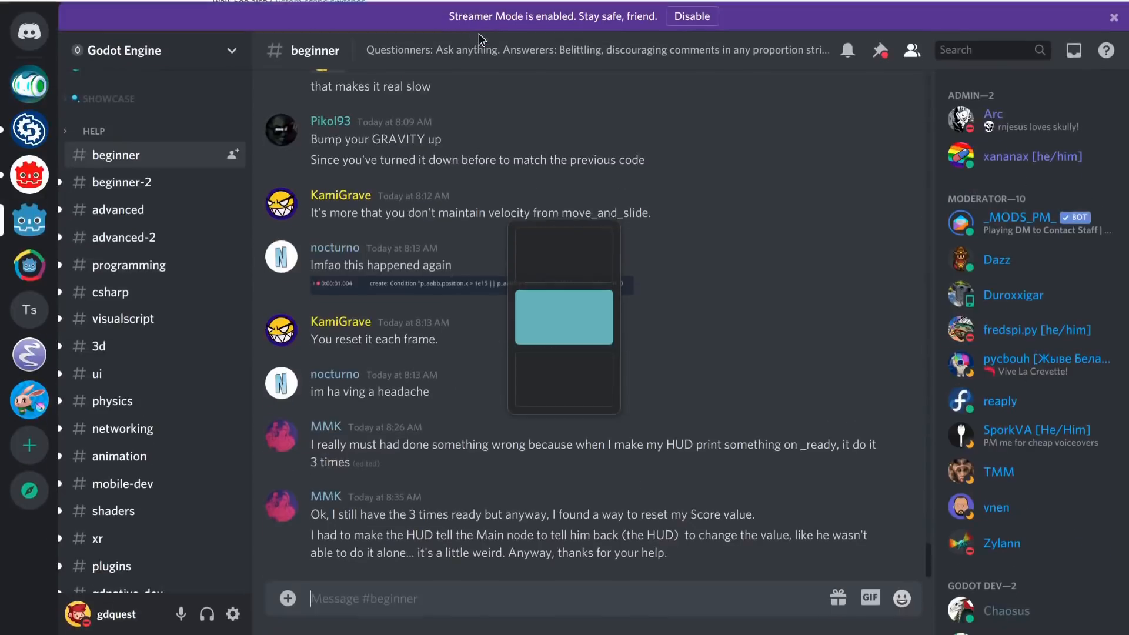
Type 'Hey, I have a question! Left it here:' into the #beginner message box
text(Hey,)
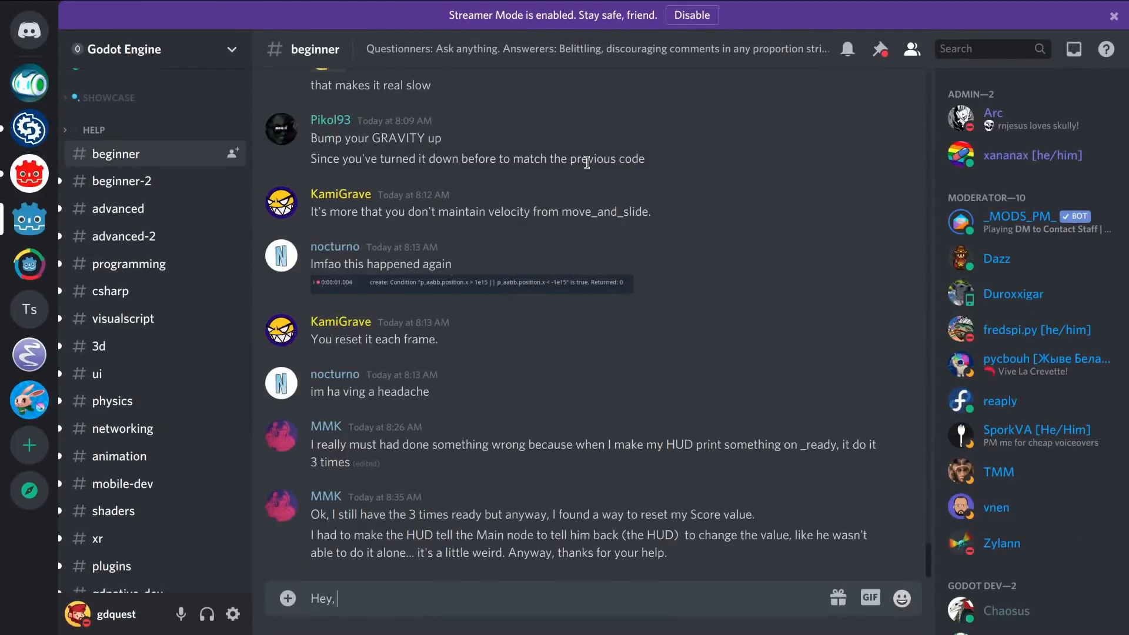
text(I have a)
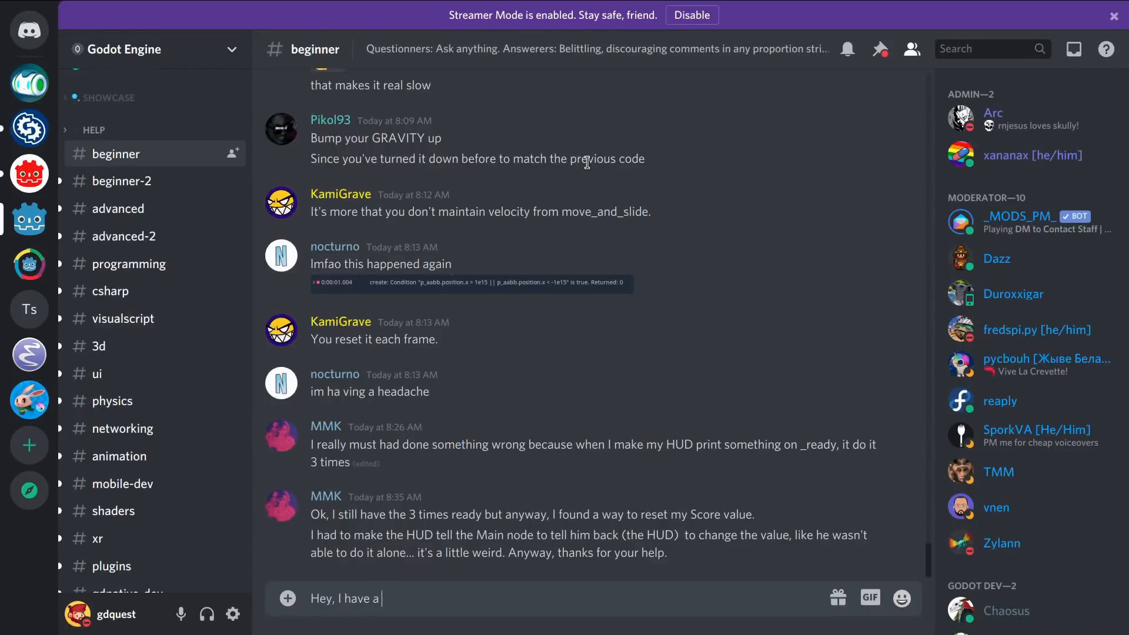
text(question! L)
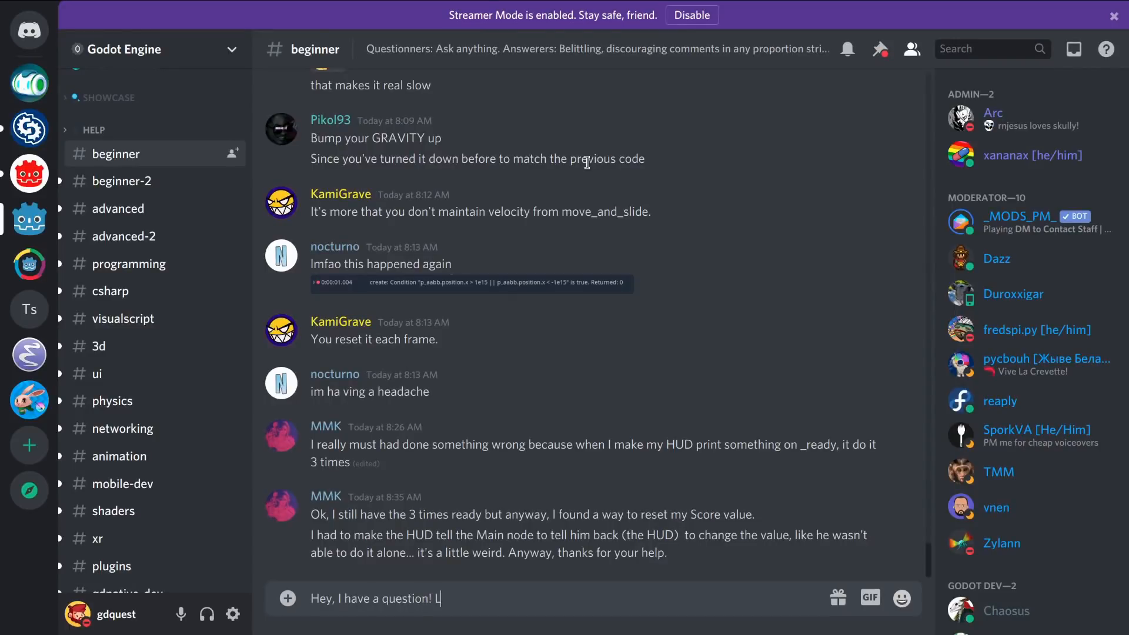
text(eft it here:)
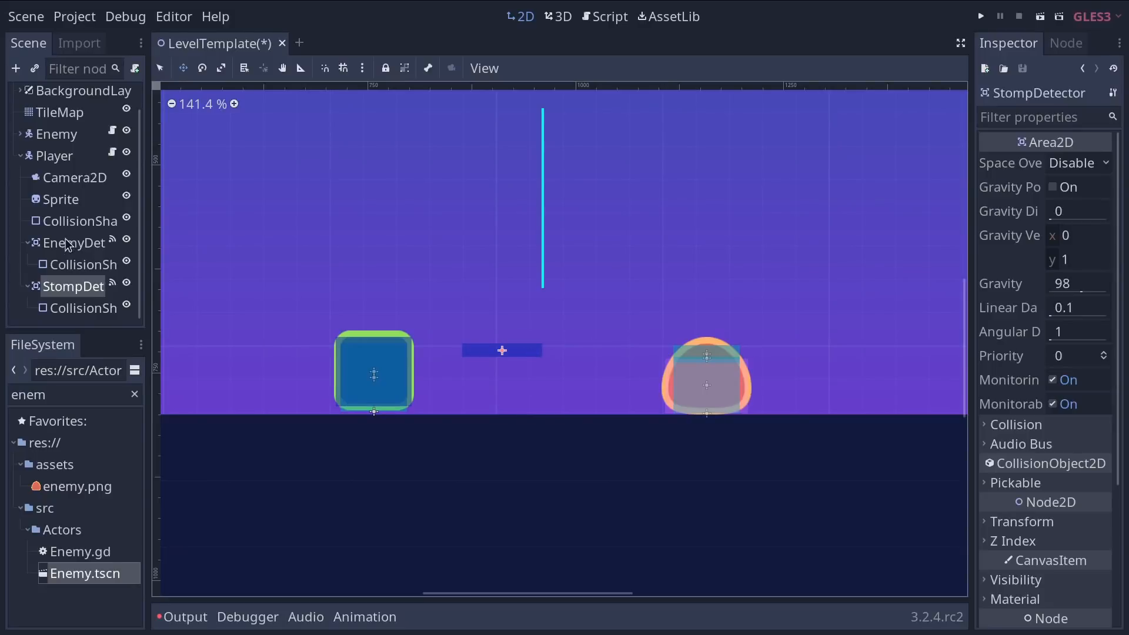
View the Player's EnemyDetector and CollisionShape2D in the Inspector, then run the project
click(75, 242)
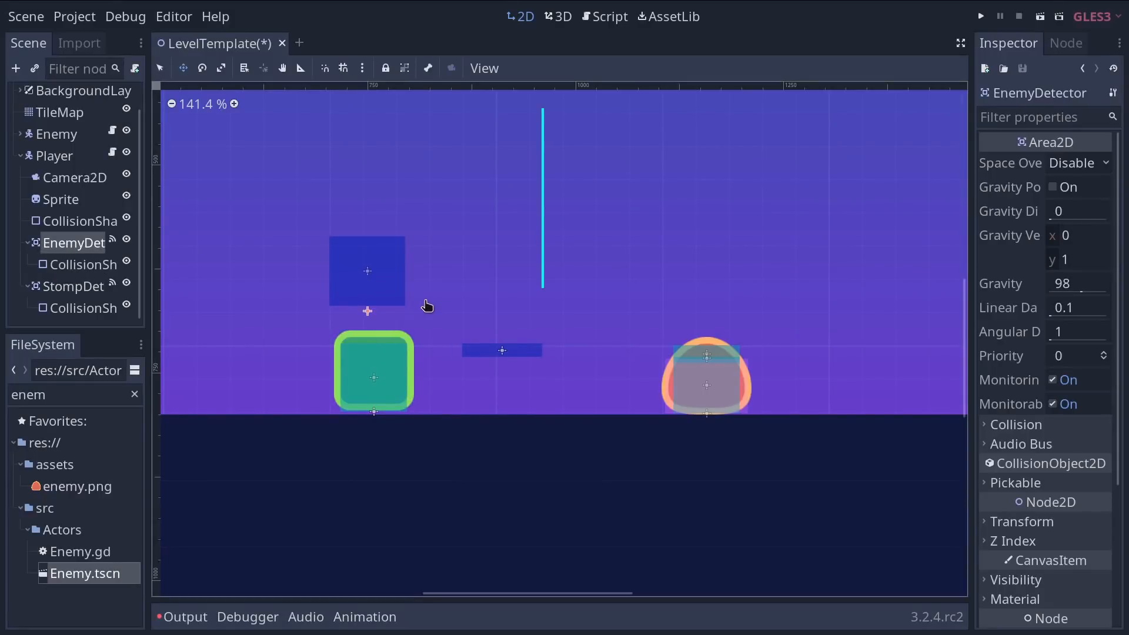
click(76, 221)
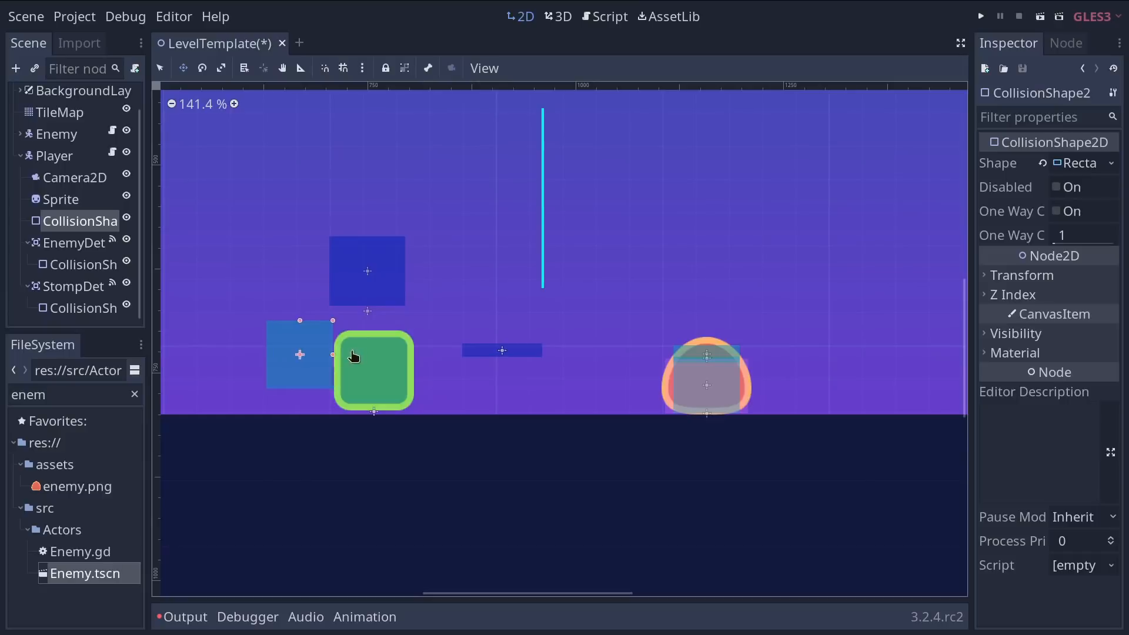
click(980, 15)
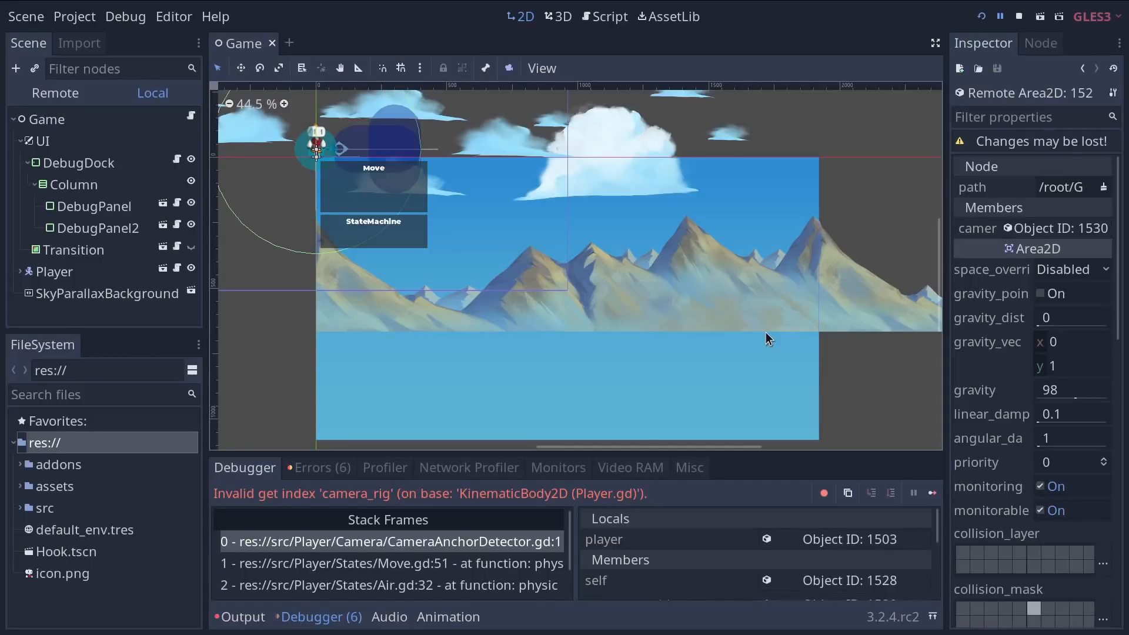
Show the Debugger tab with the invalid 'camera_rig' index error and stack frames
click(609, 16)
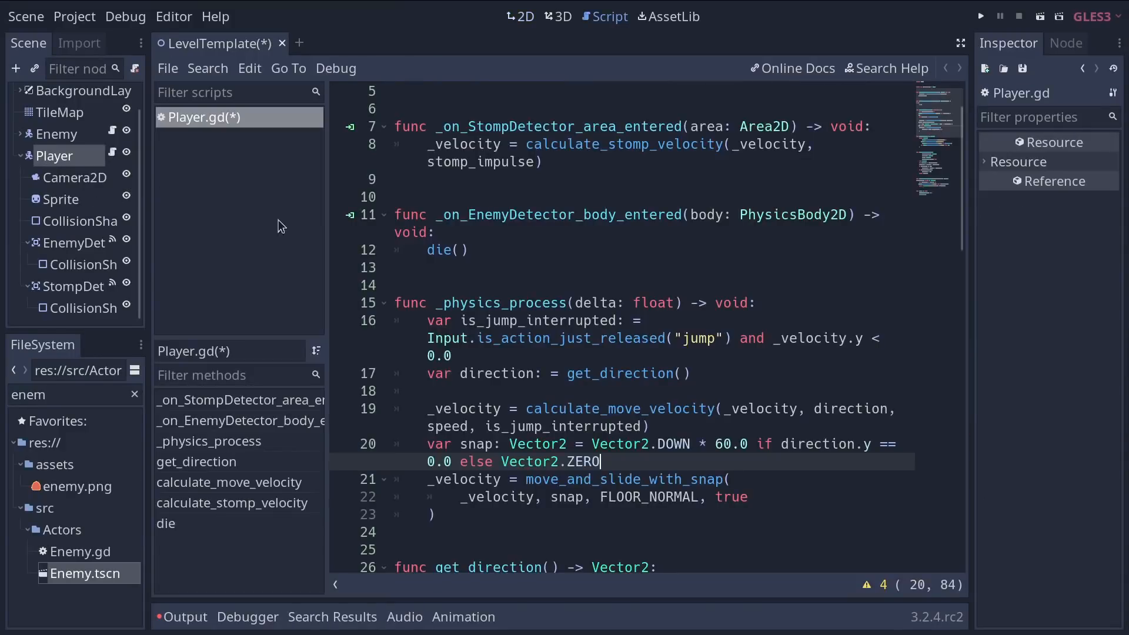
Scroll through Player.gd's stomp, enemy detector and physics process functions
scroll(down, 3)
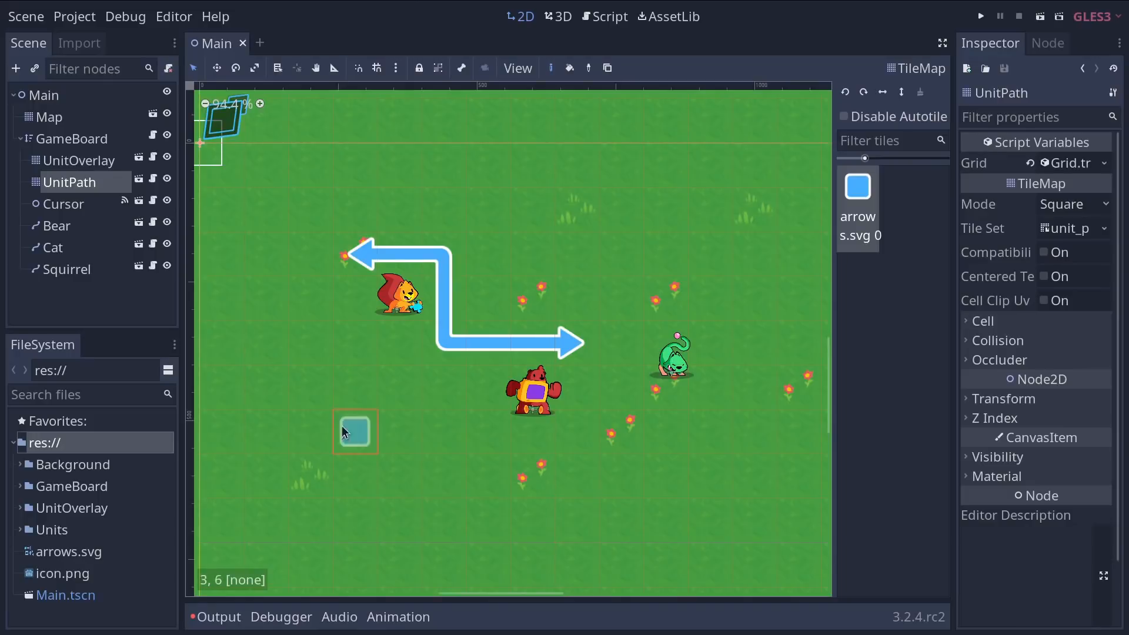
Select the UnitOverlay tilemap under GameBoard to view its tileset properties
click(79, 161)
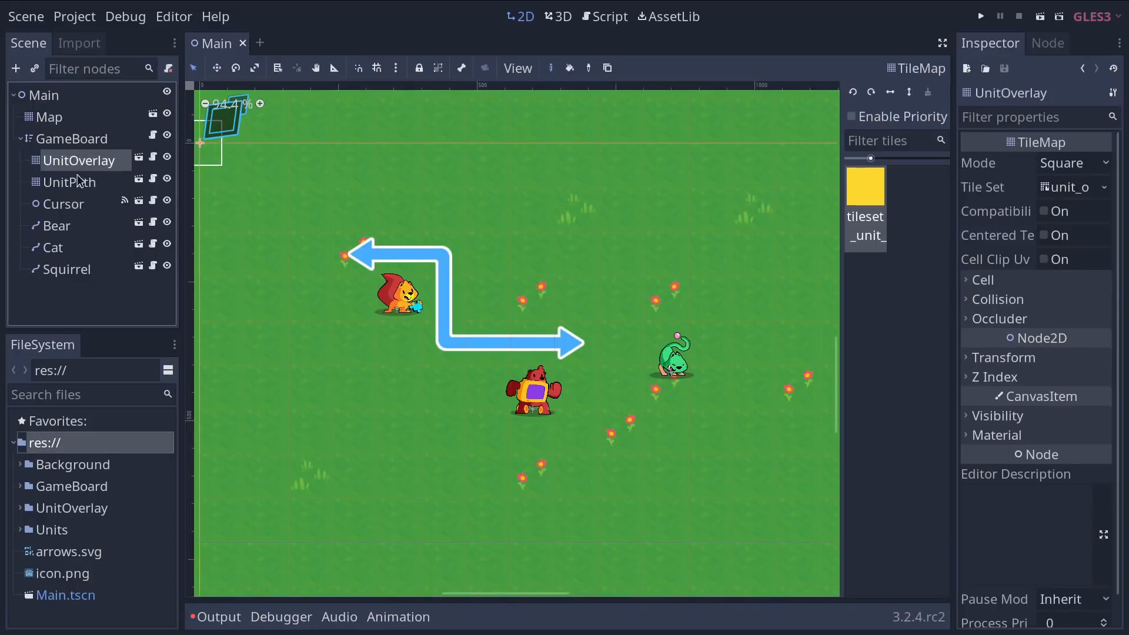